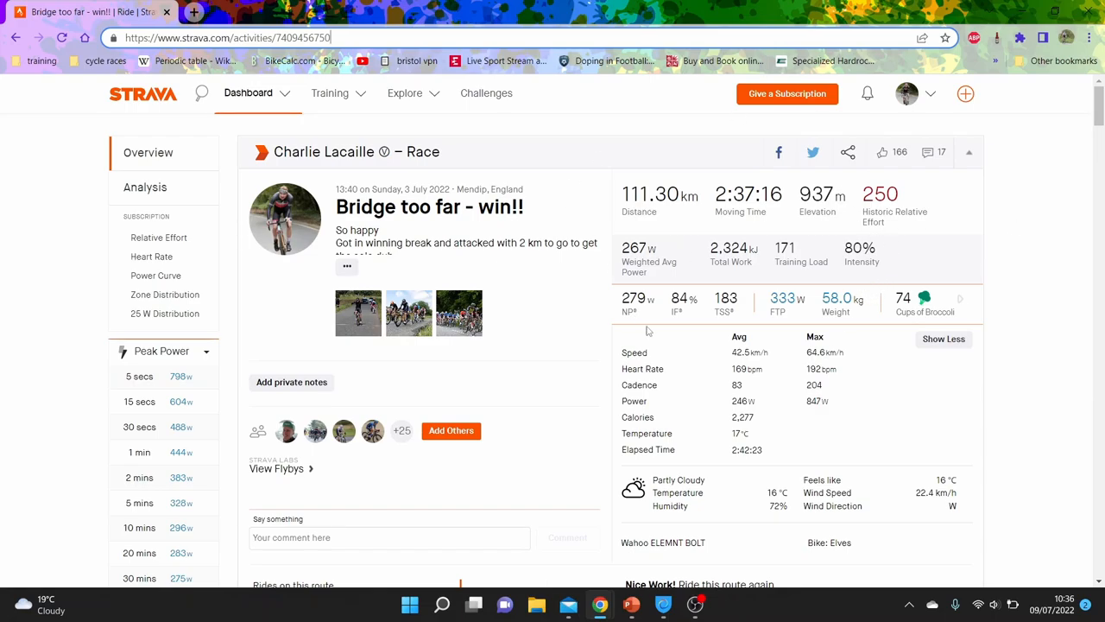
pyautogui.moveTo(811, 288)
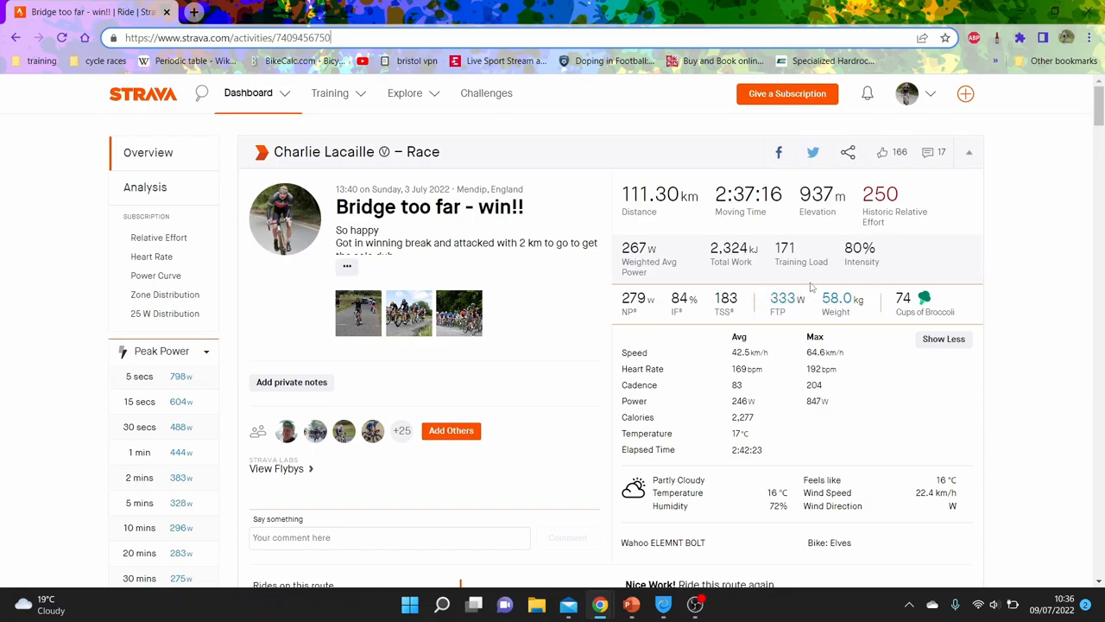
pyautogui.moveTo(855, 279)
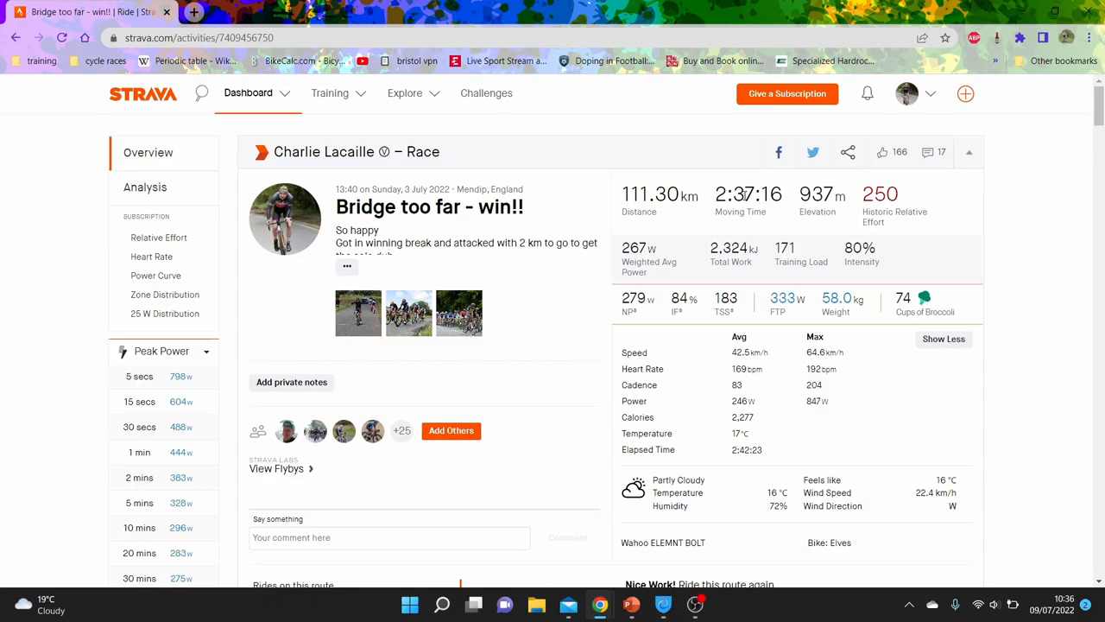
pyautogui.moveTo(723, 399)
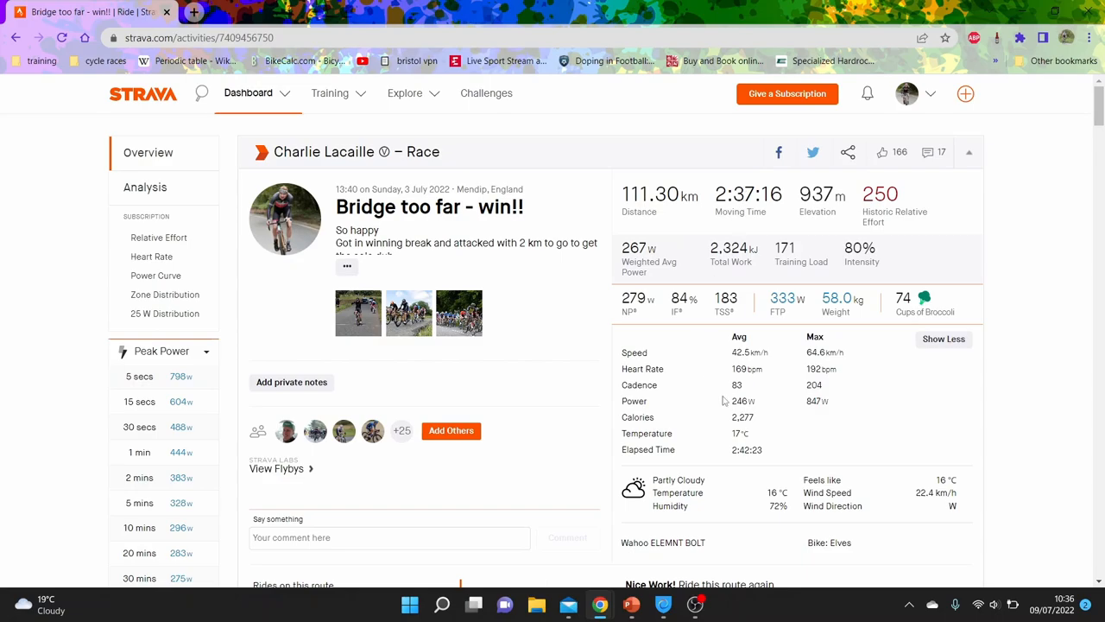
# - Submit the changed rider weight so the race activity page reloads
pyautogui.click(837, 298)
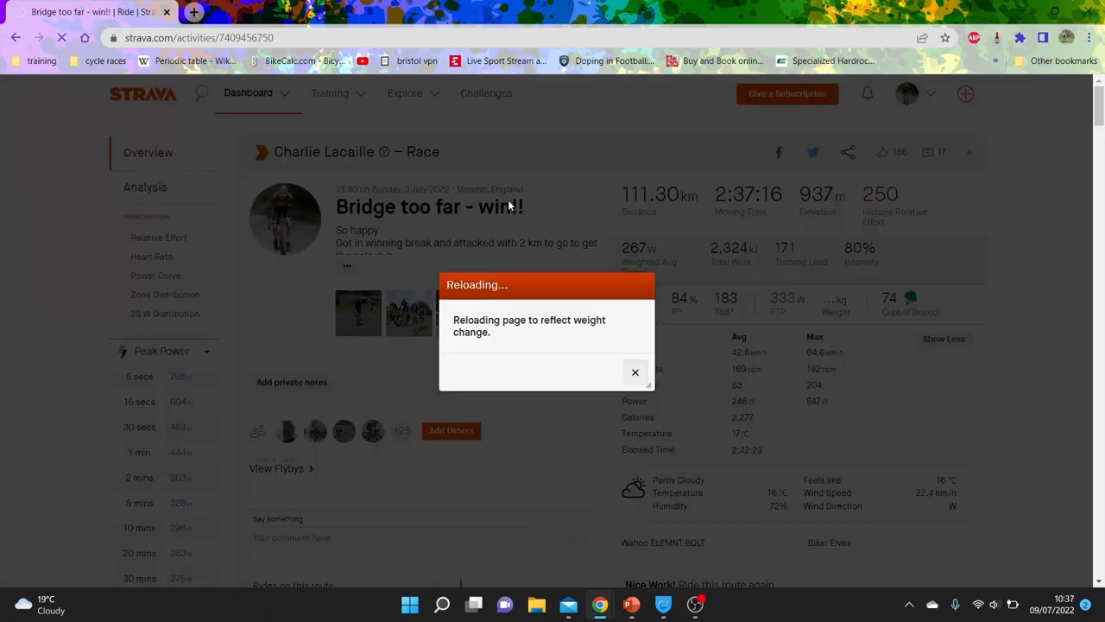
# - Dismiss the reload notice and scroll down to the Peak Power list showing 60.0 kg
pyautogui.click(635, 372)
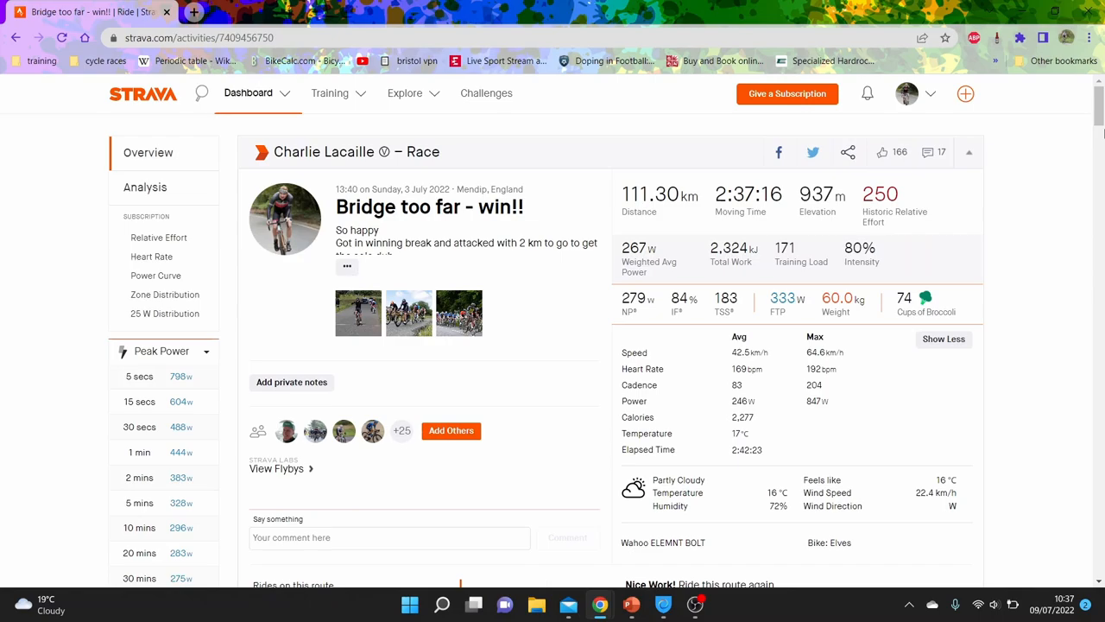
pyautogui.scroll(-3)
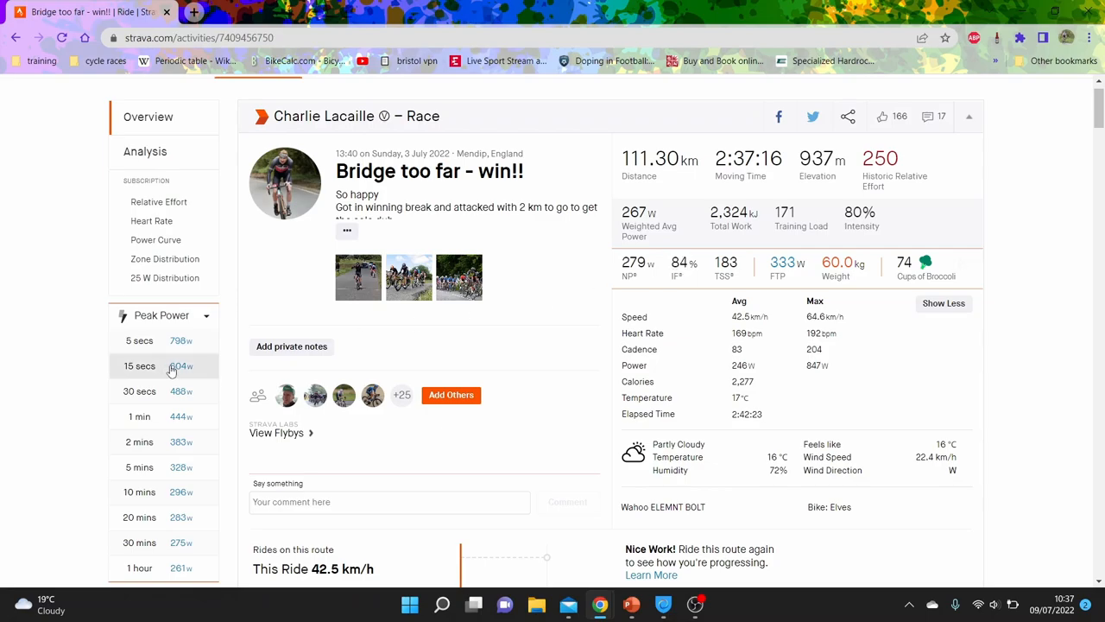
pyautogui.moveTo(45, 478)
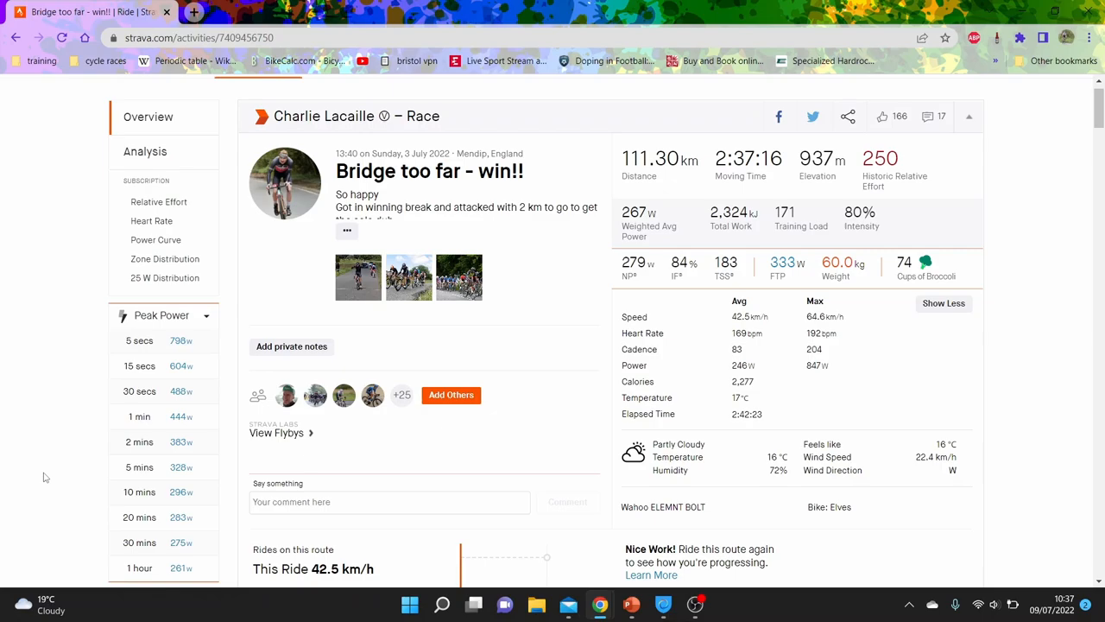
pyautogui.scroll(-3)
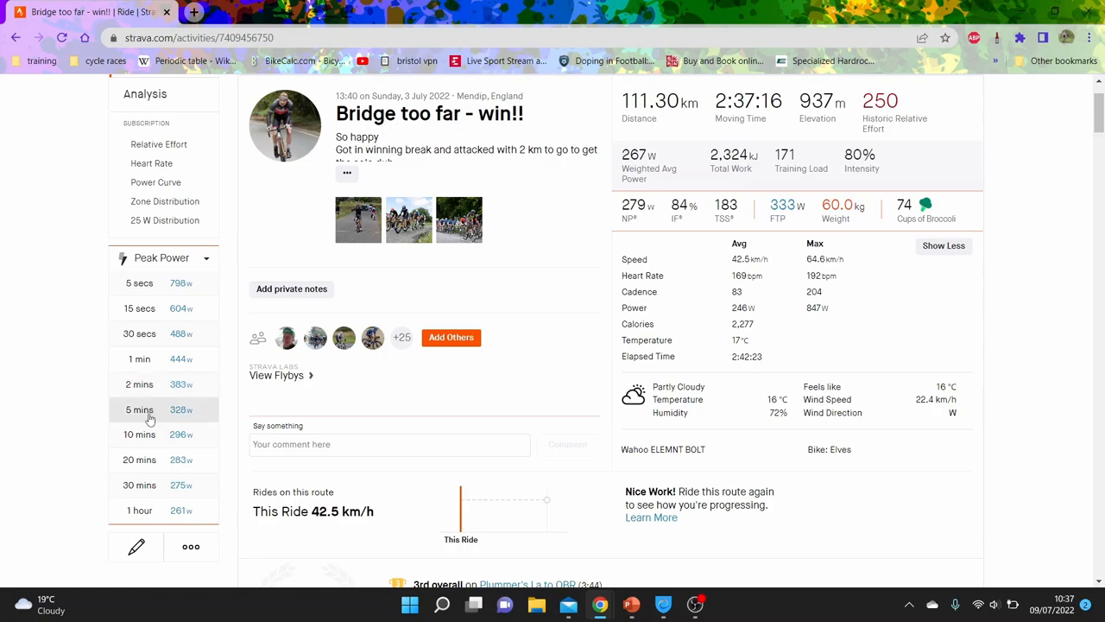
pyautogui.moveTo(194, 94)
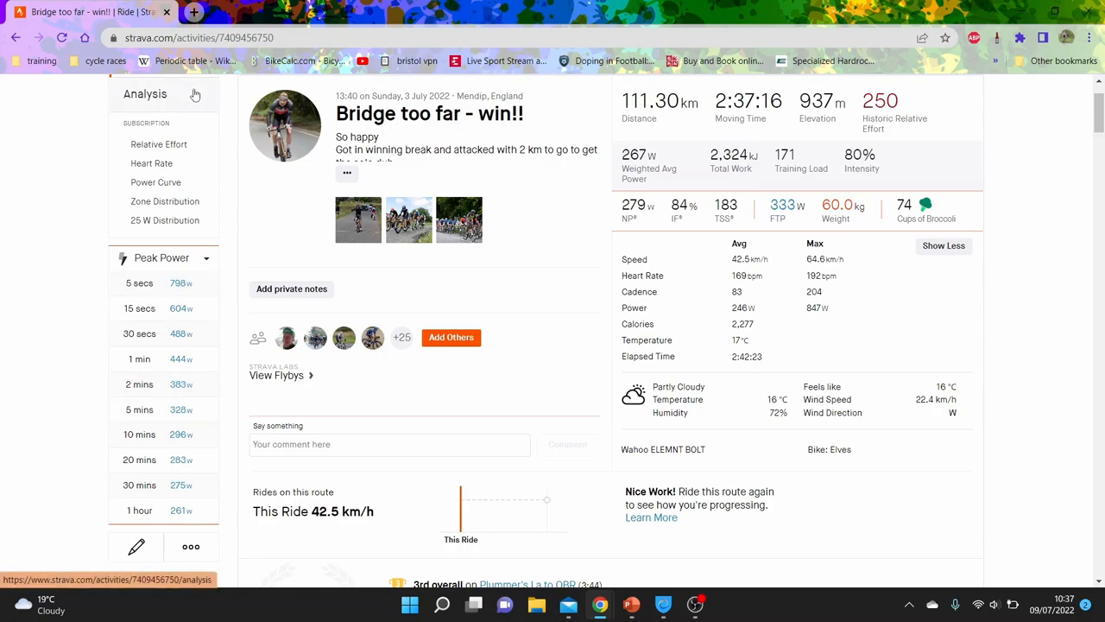
# - Open Analysis and scroll to the elevation, speed, power, heart rate and cadence charts
pyautogui.click(145, 93)
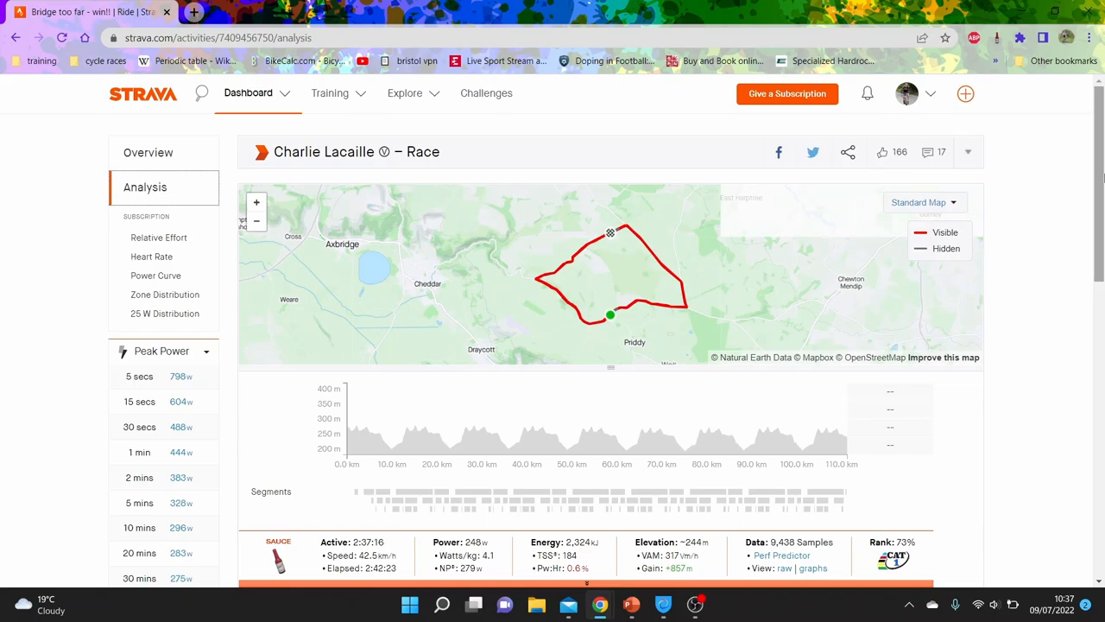
pyautogui.scroll(-3)
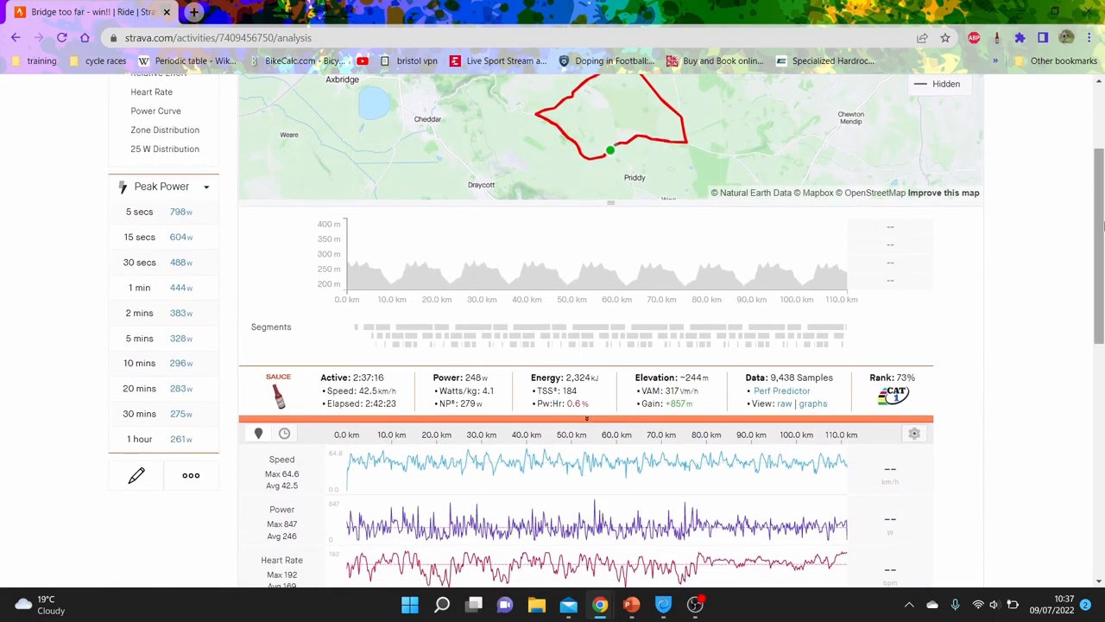
pyautogui.scroll(-3)
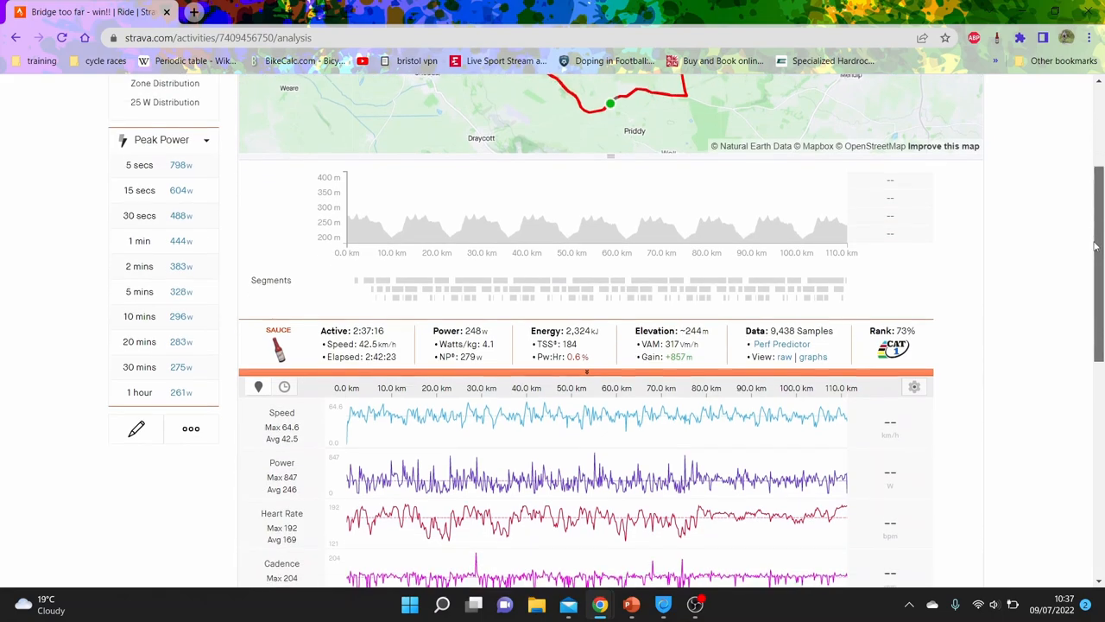
pyautogui.scroll(-3)
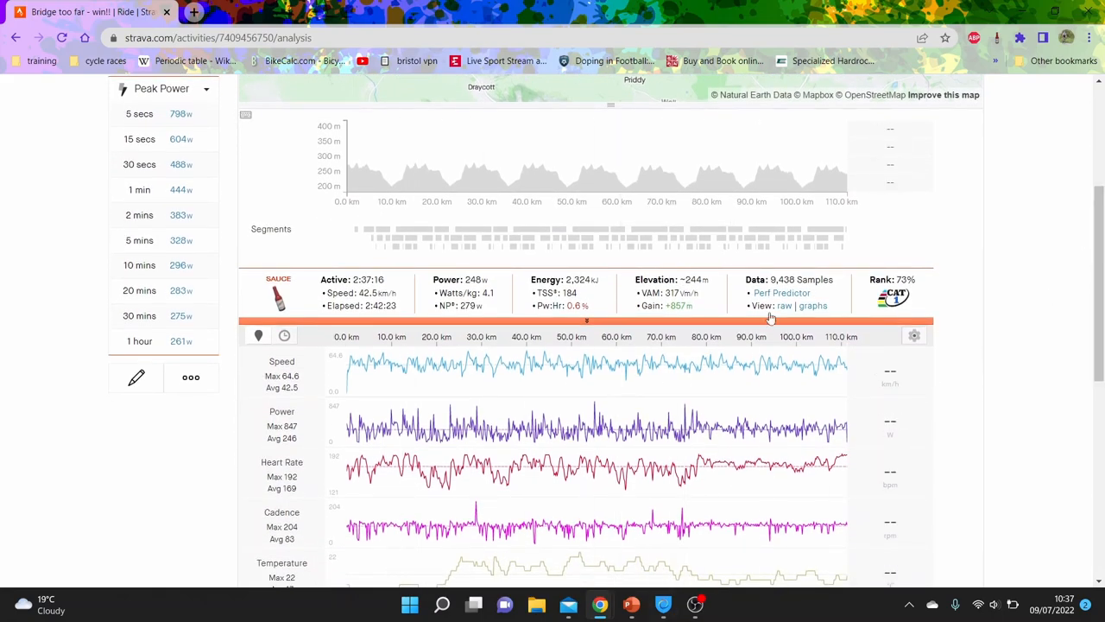
pyautogui.moveTo(435, 395)
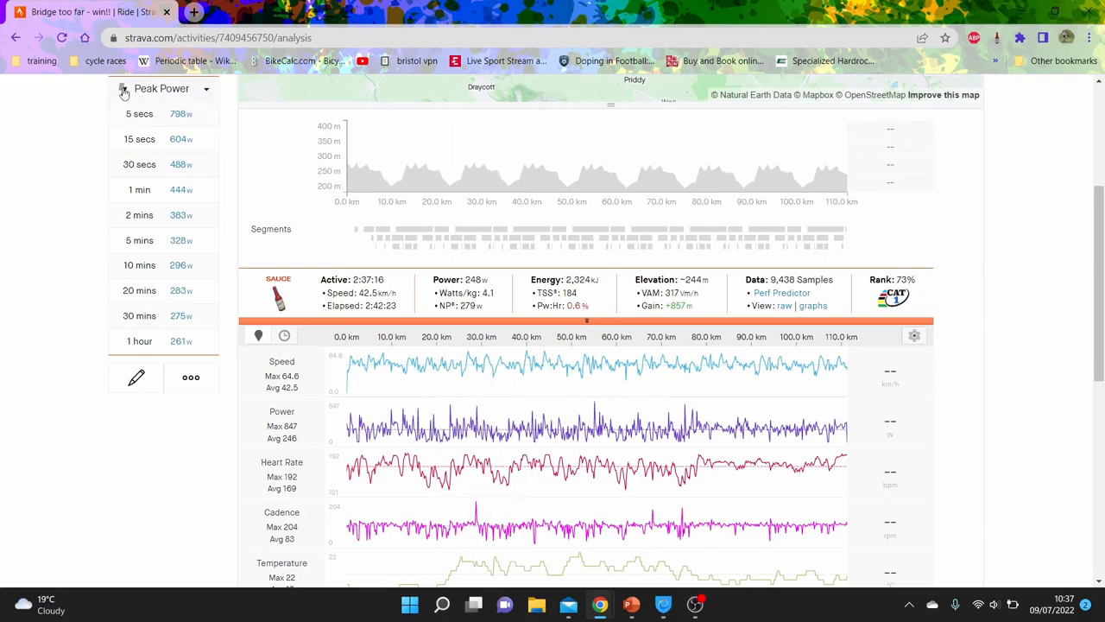
# - Switch peaks to Peak NP and show the 30-minute NP effort in the analysis charts
pyautogui.click(123, 89)
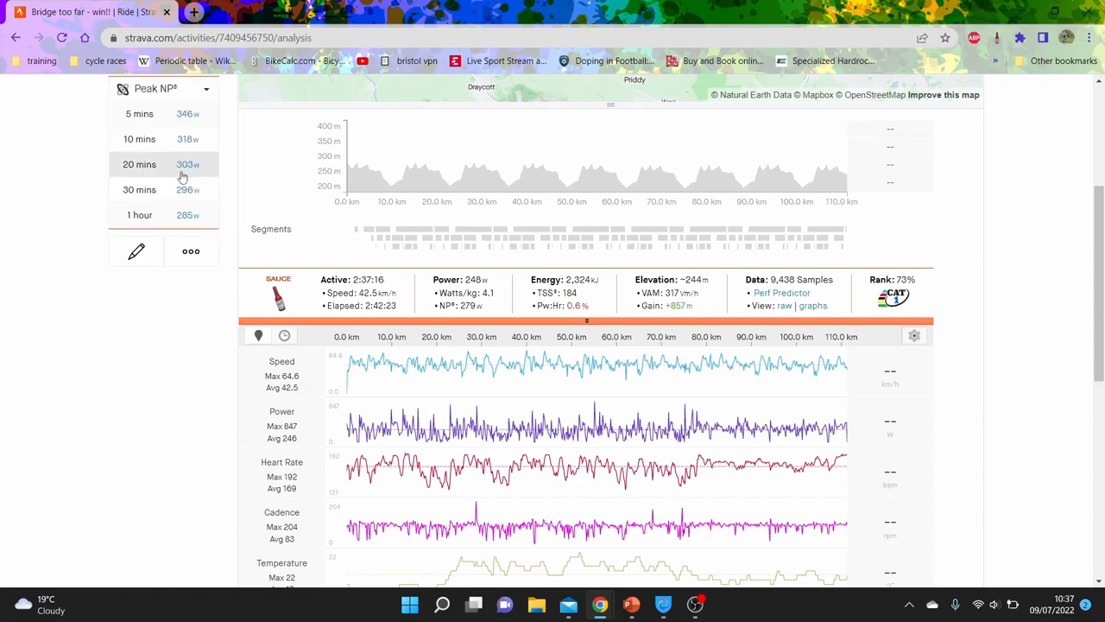
pyautogui.click(139, 189)
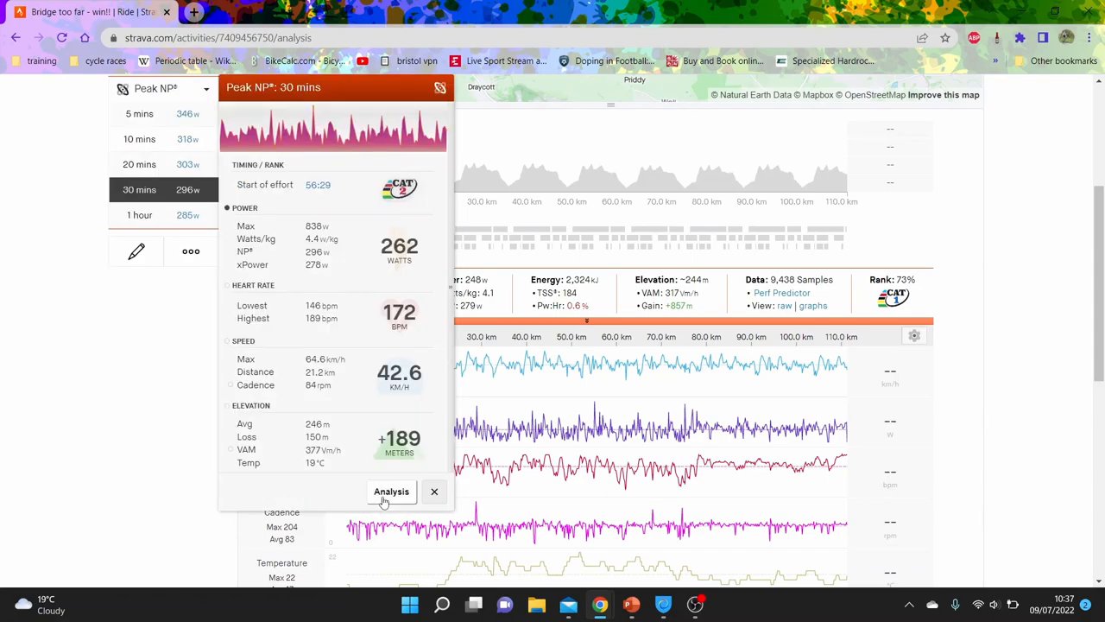
pyautogui.click(391, 491)
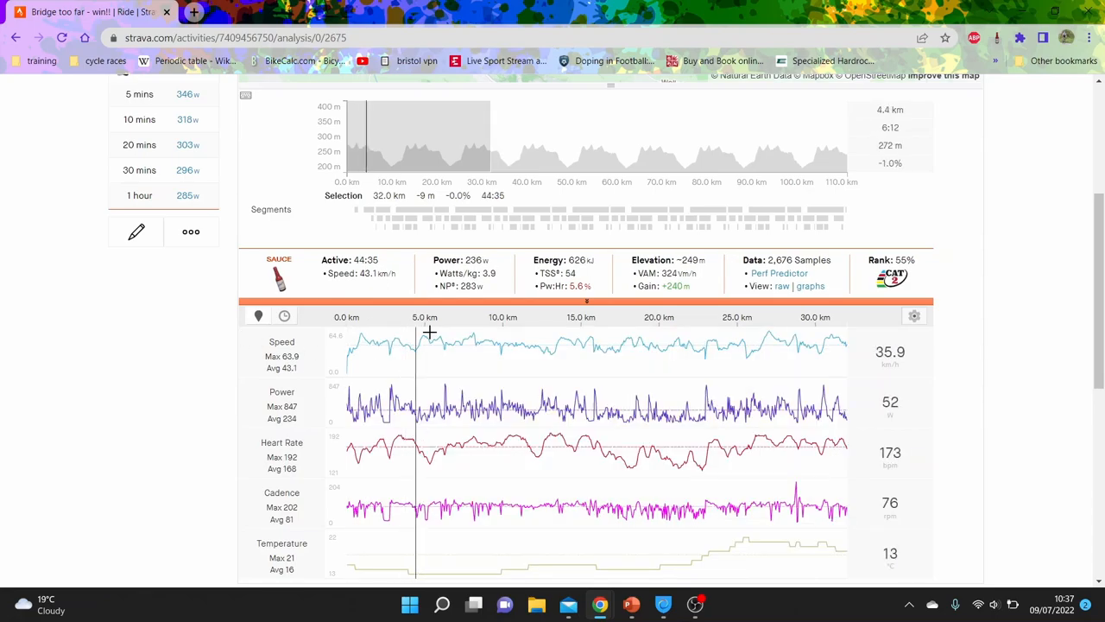
pyautogui.moveTo(367, 403)
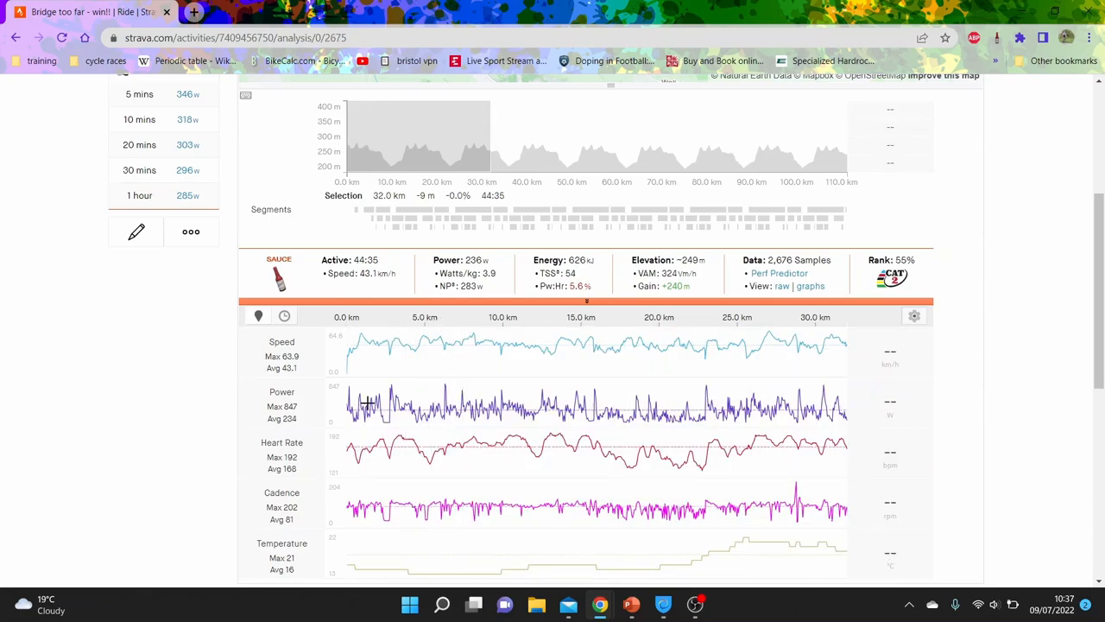
pyautogui.moveTo(518, 130)
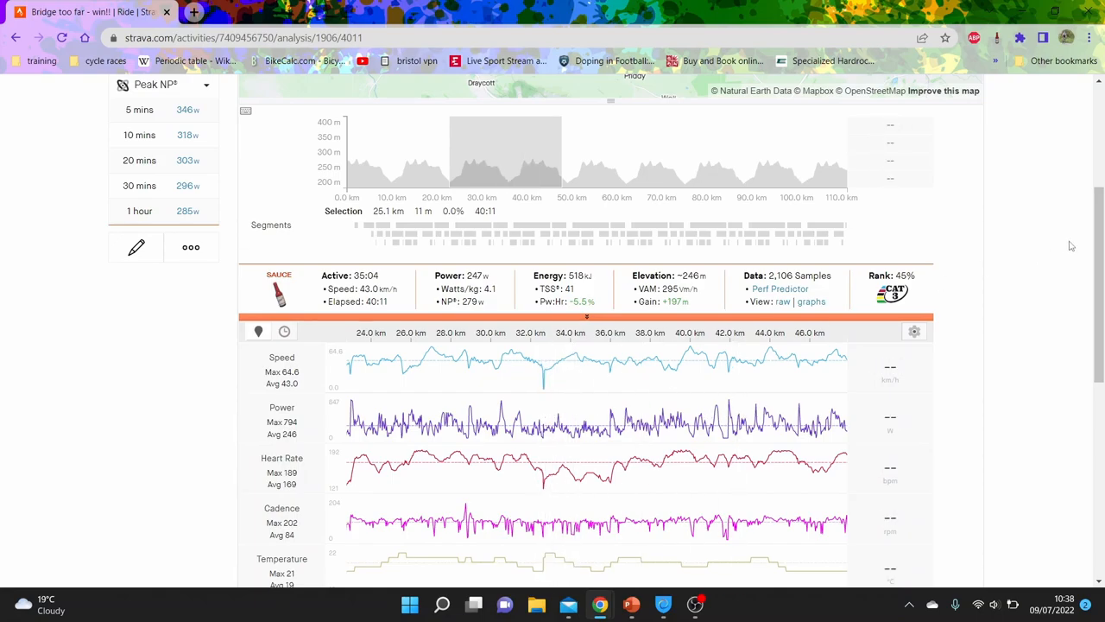
# - Scroll the analysis charts covering the full 110 km race
pyautogui.scroll(-3)
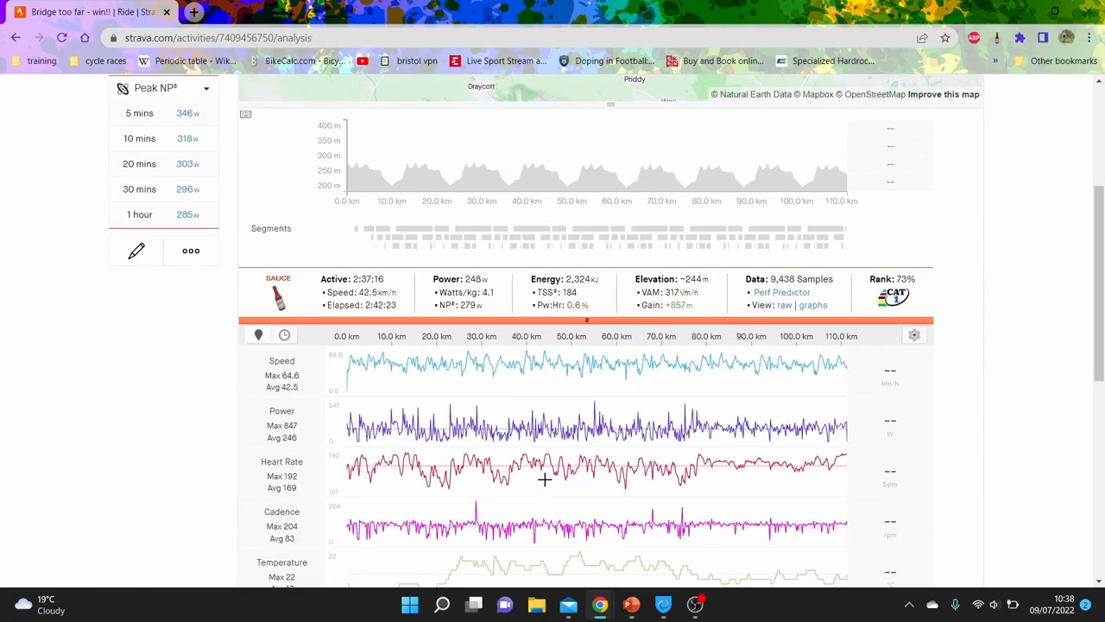
pyautogui.moveTo(512, 459)
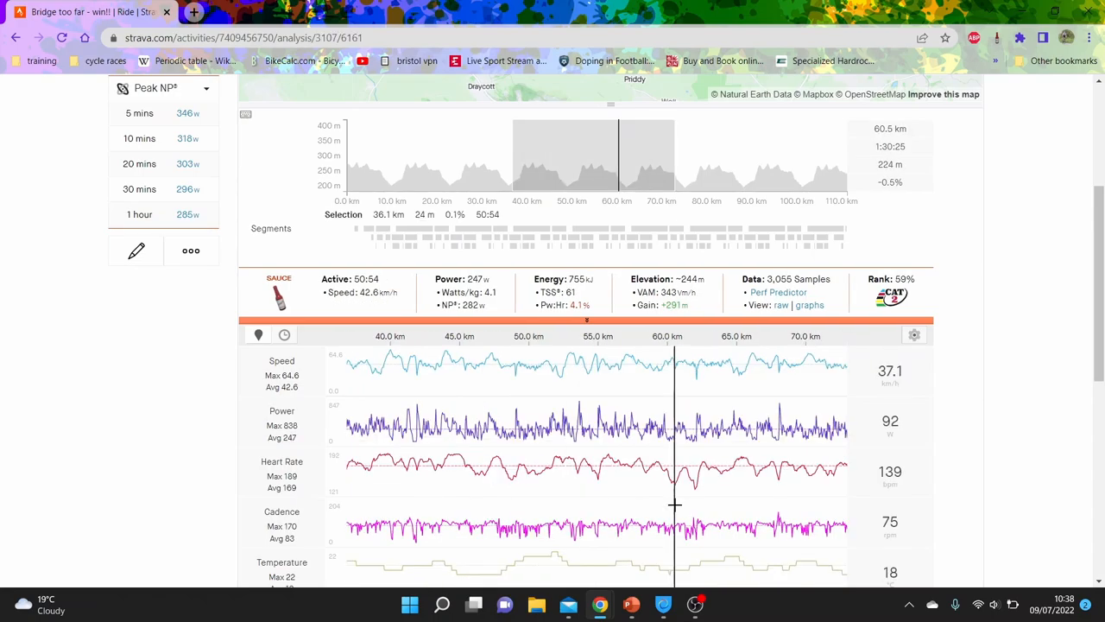
pyautogui.moveTo(685, 154)
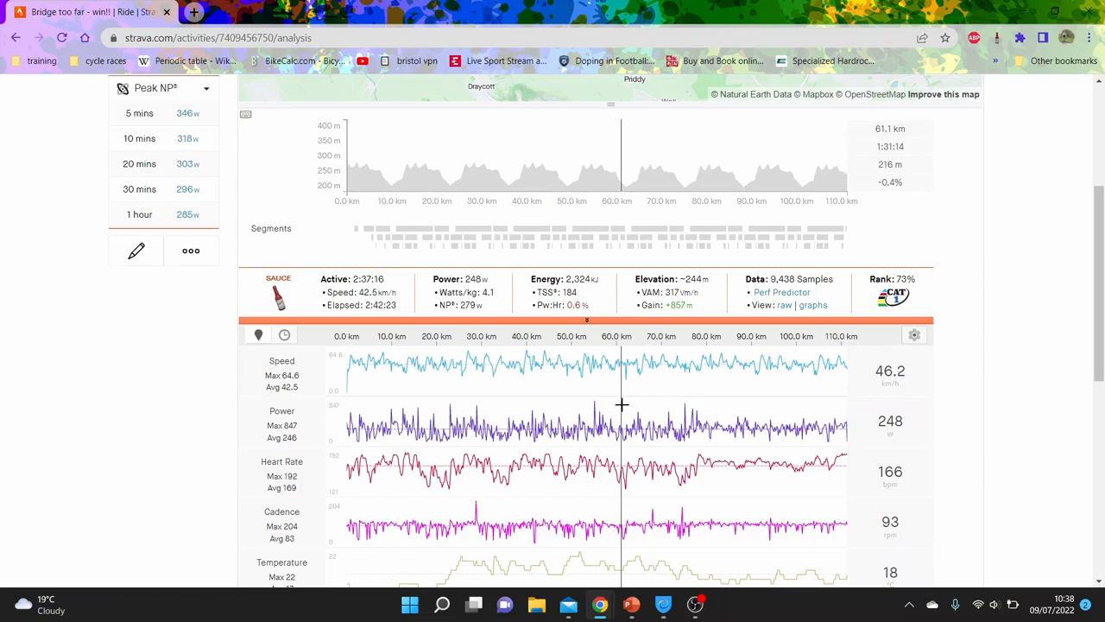
pyautogui.moveTo(631, 402)
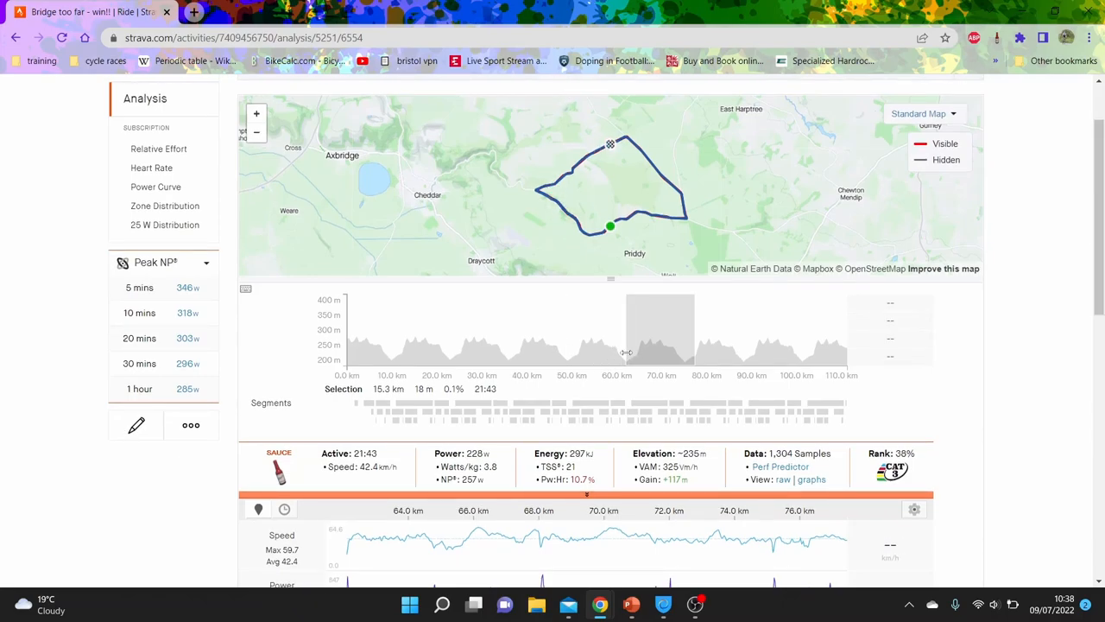
pyautogui.moveTo(617, 352)
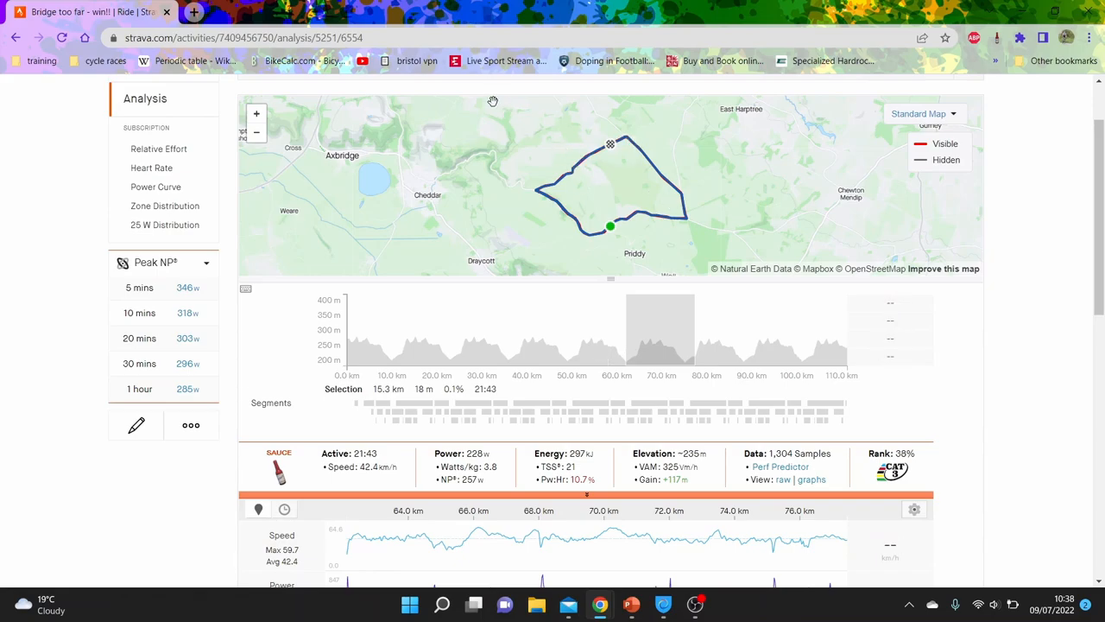
pyautogui.moveTo(542, 198)
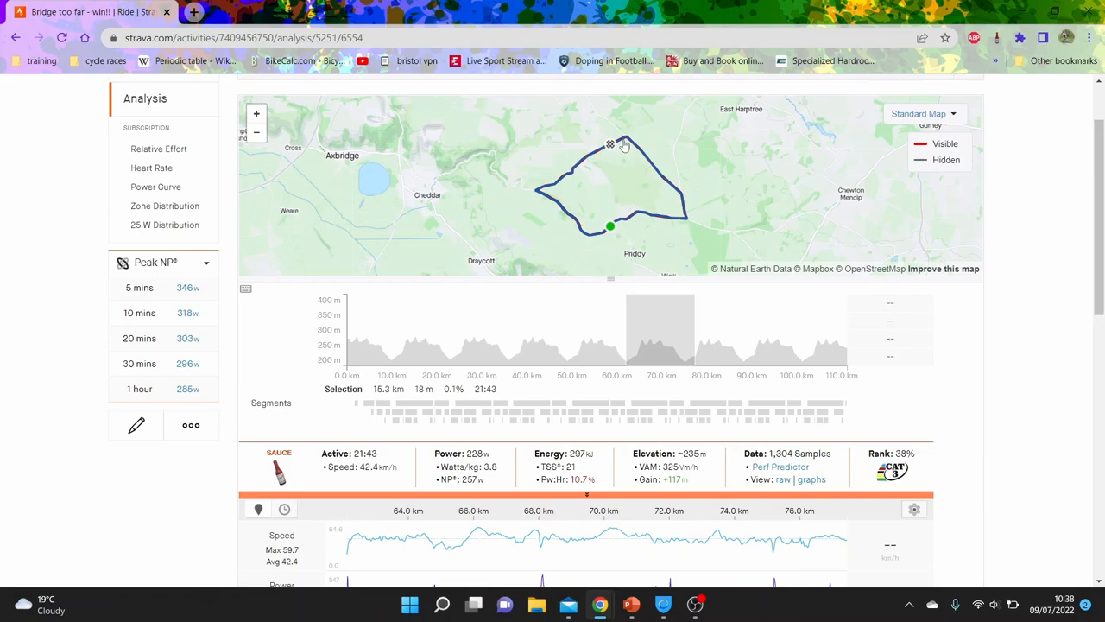
pyautogui.moveTo(245, 196)
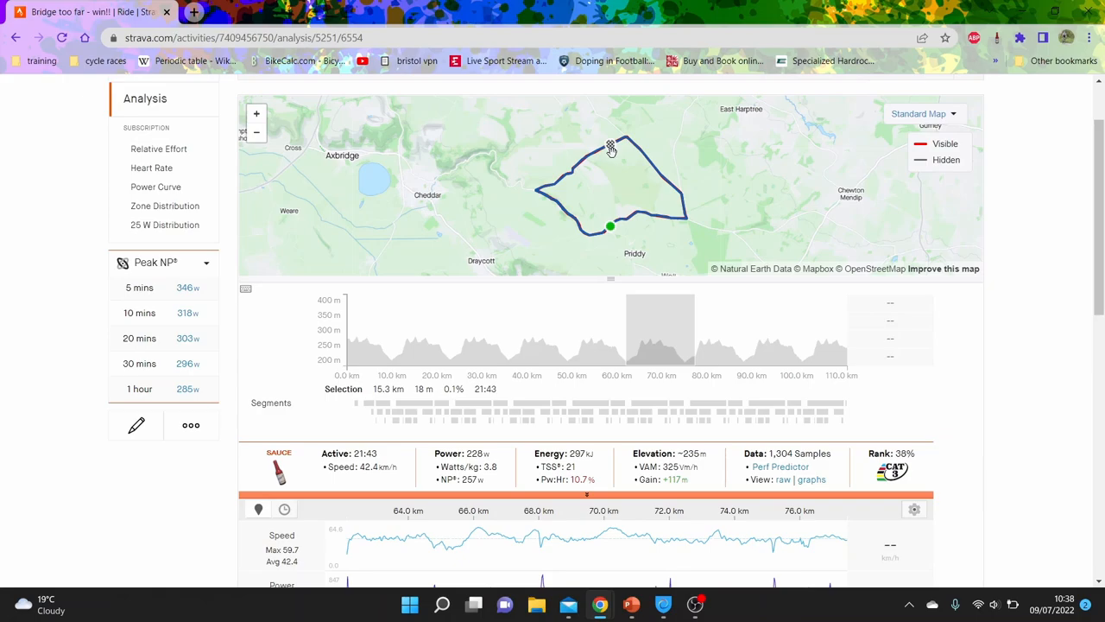
pyautogui.moveTo(372, 155)
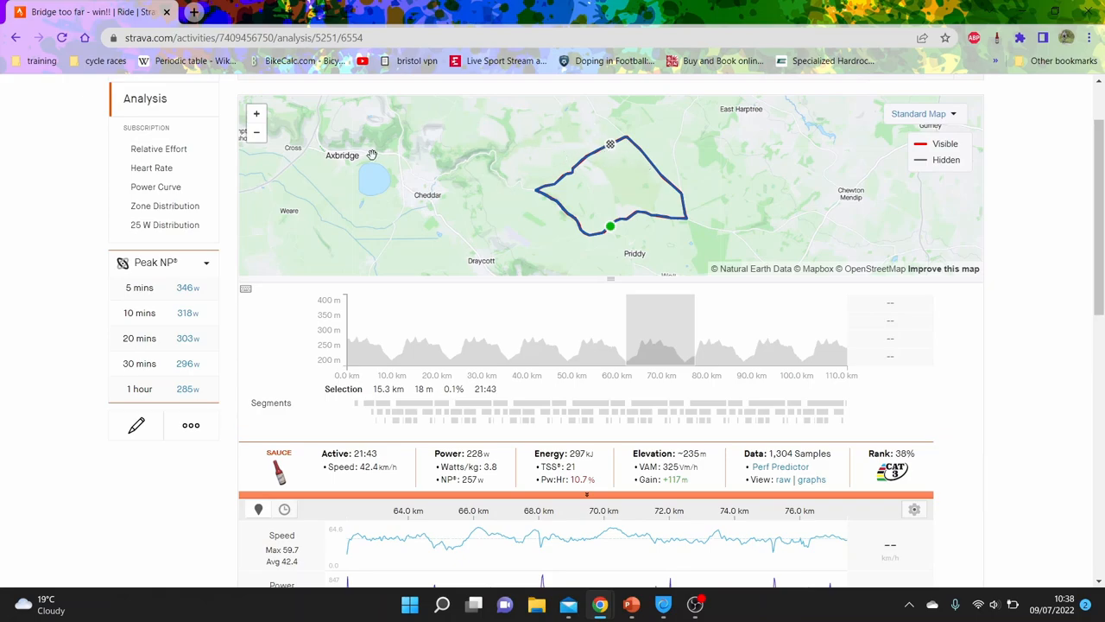
pyautogui.moveTo(887, 217)
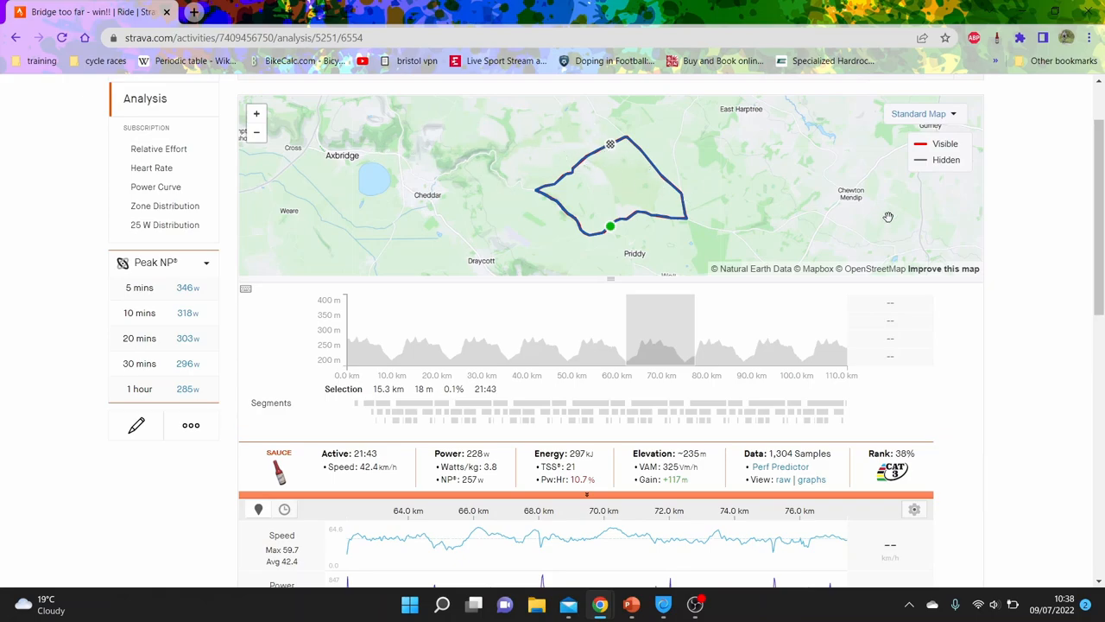
pyautogui.moveTo(617, 197)
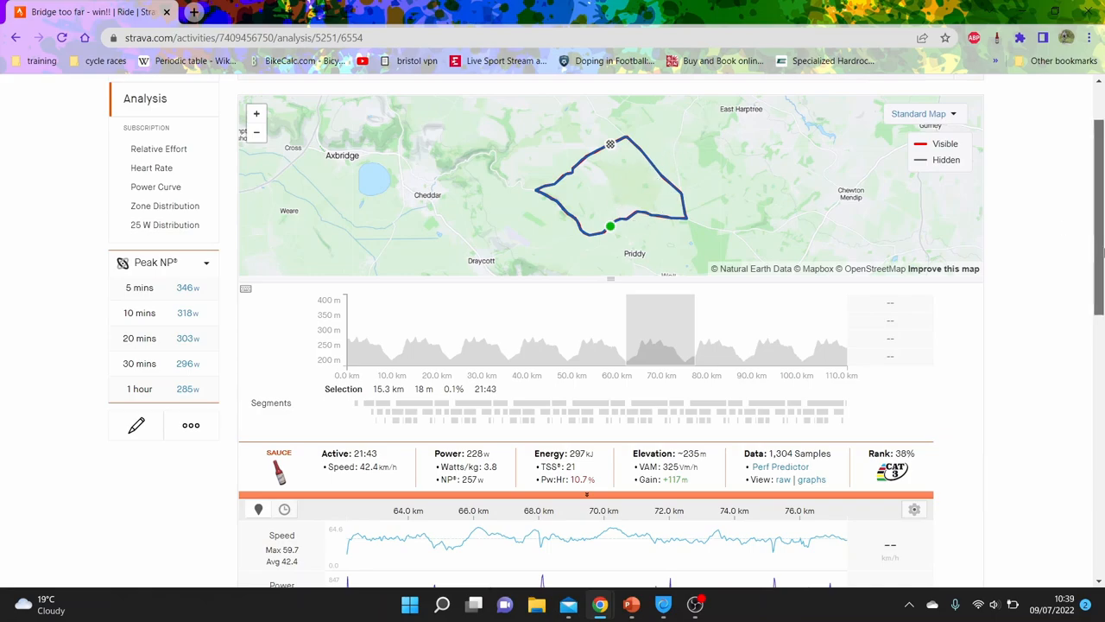
pyautogui.scroll(-3)
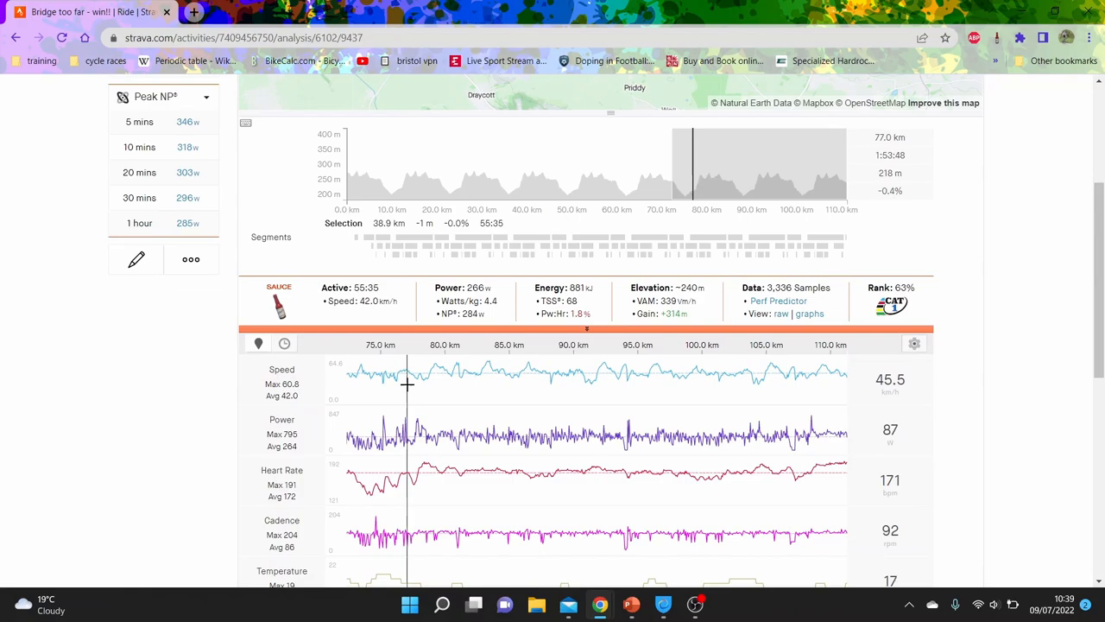
# - Focus the analysis charts on the 4.6 km stretch around 75–80 km
pyautogui.click(155, 96)
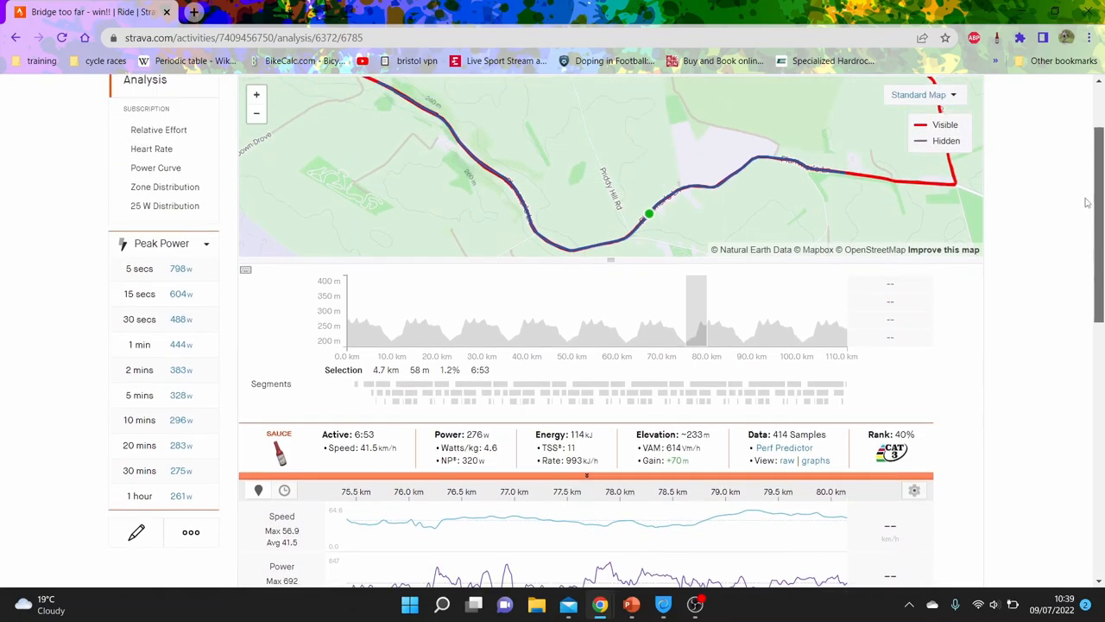
pyautogui.scroll(-3)
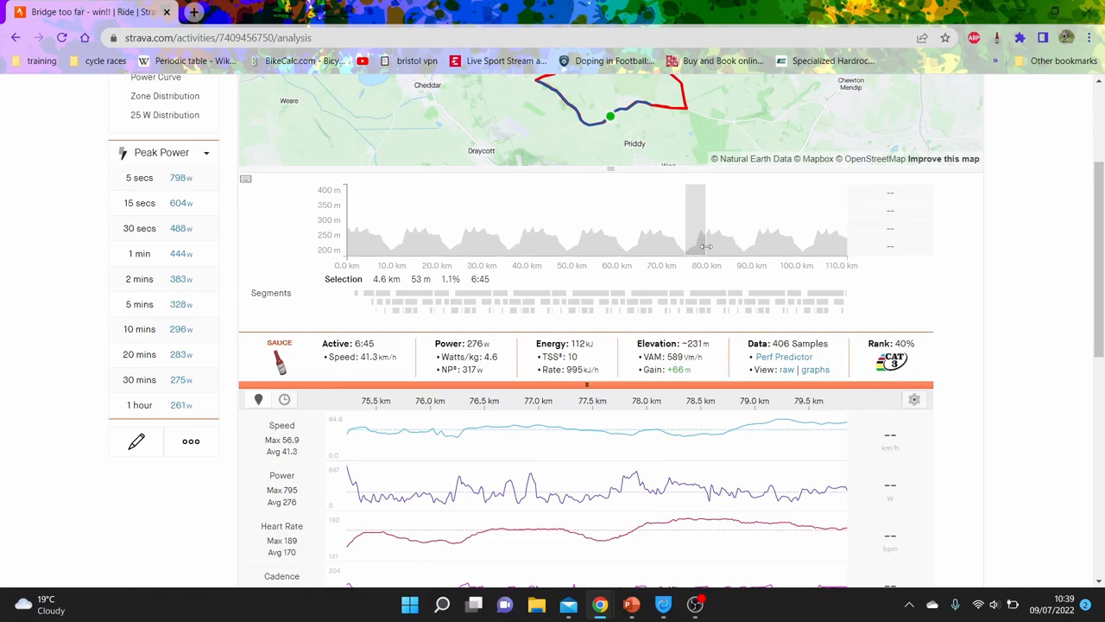
pyautogui.moveTo(630, 471)
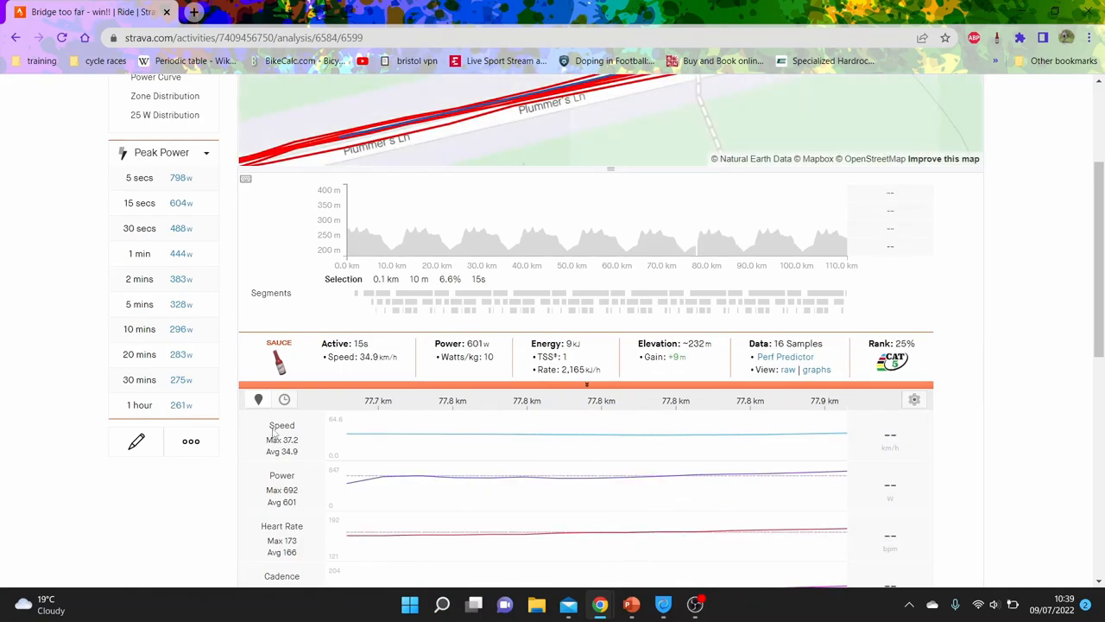
pyautogui.moveTo(717, 238)
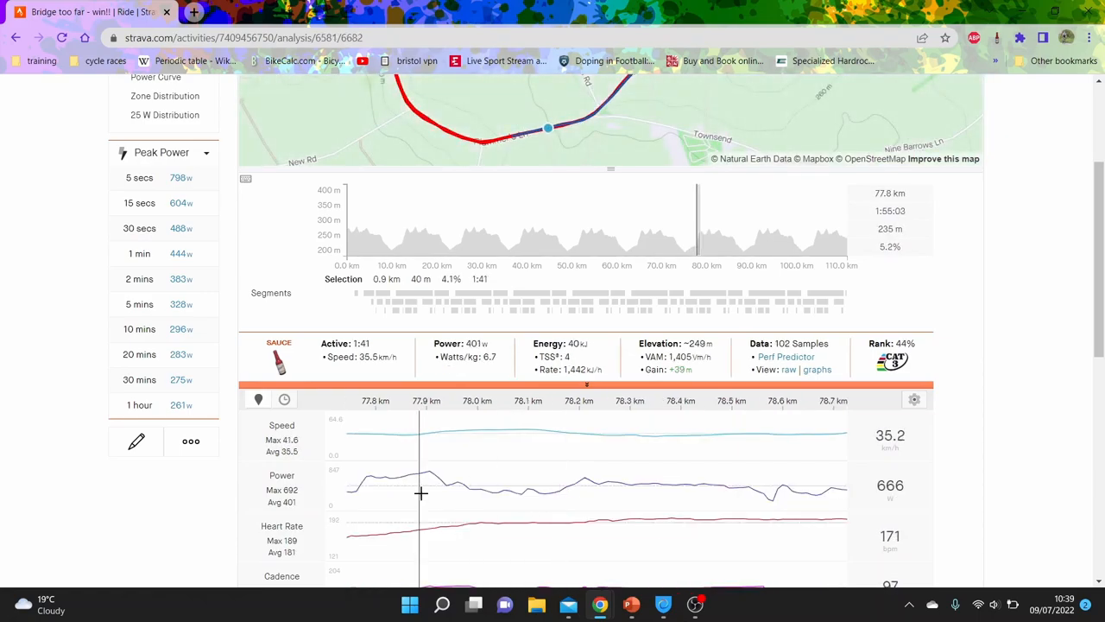
pyautogui.moveTo(617, 502)
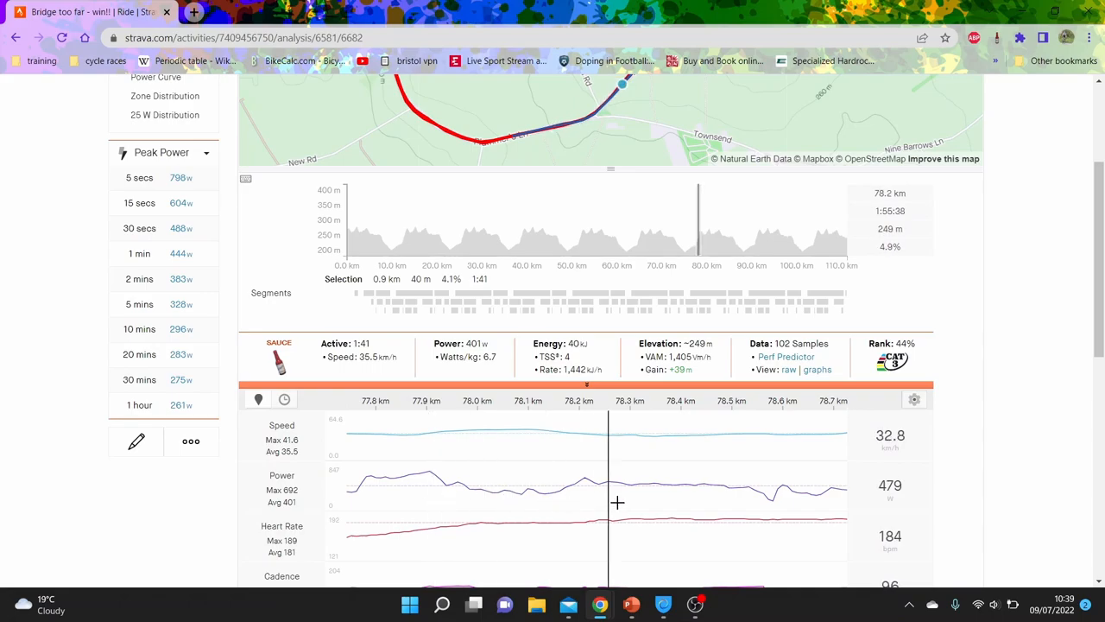
pyautogui.moveTo(586, 505)
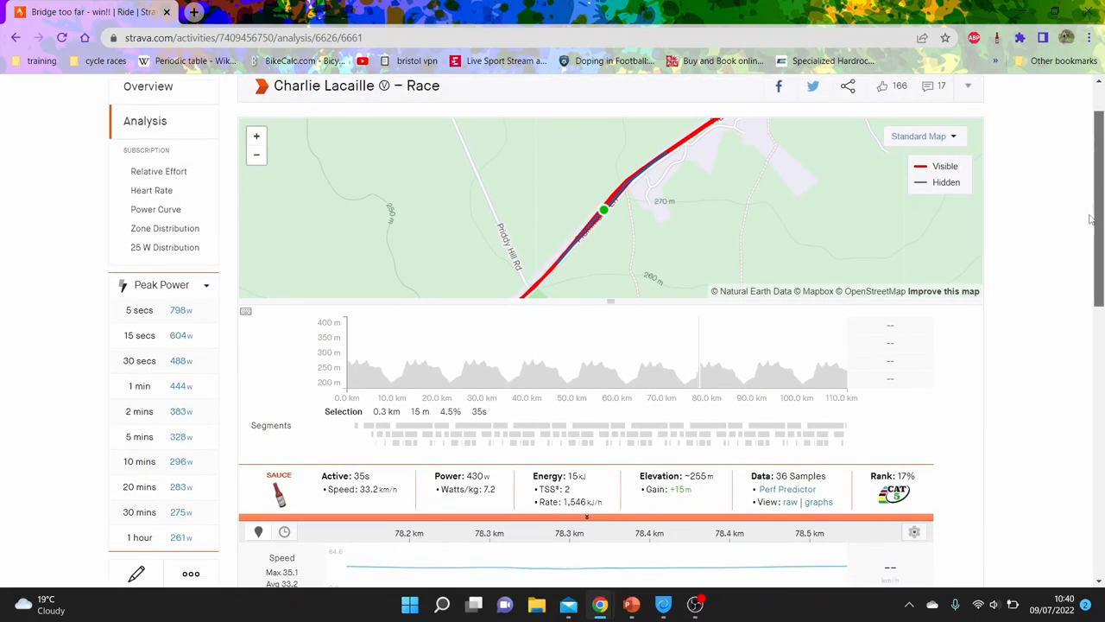
# - Scroll through the analysis charts while selecting the 105–109 km section
pyautogui.scroll(-3)
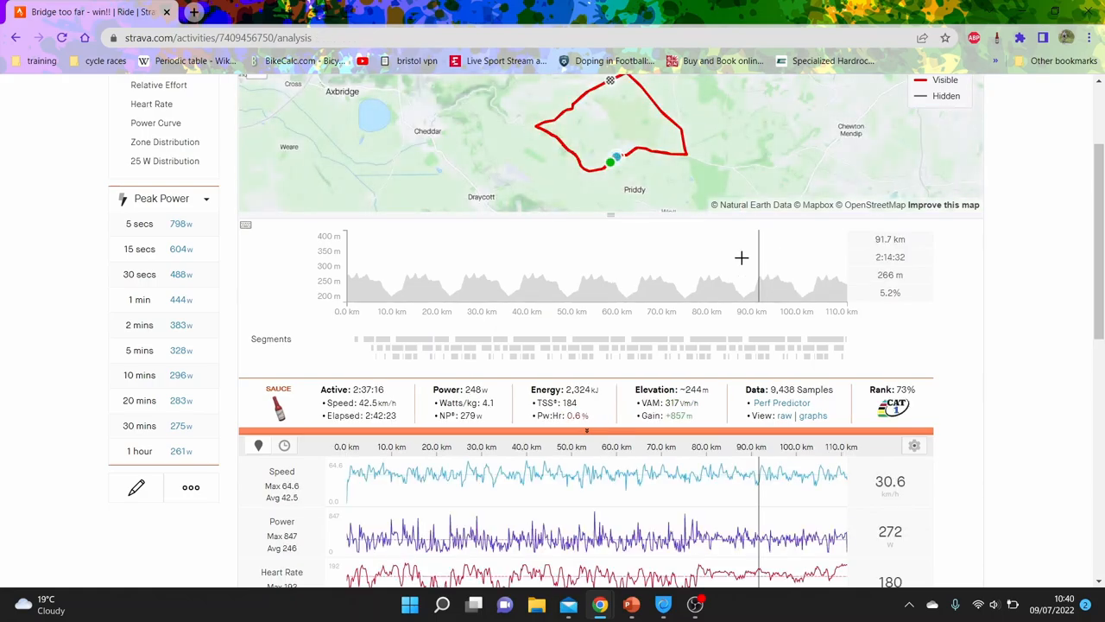
pyautogui.moveTo(699, 257)
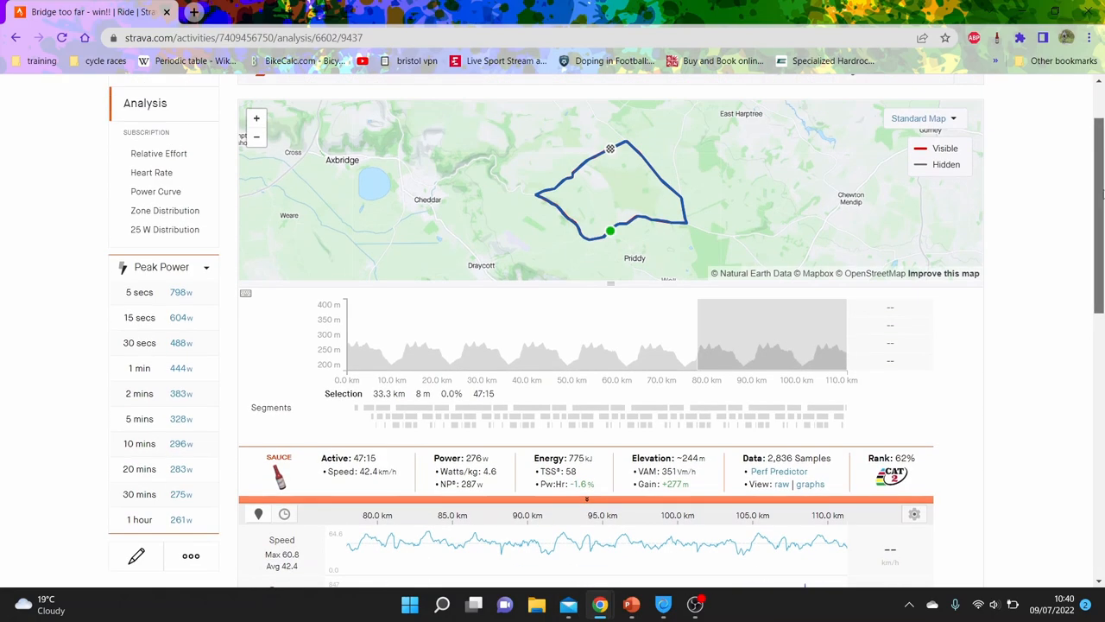
pyautogui.scroll(-3)
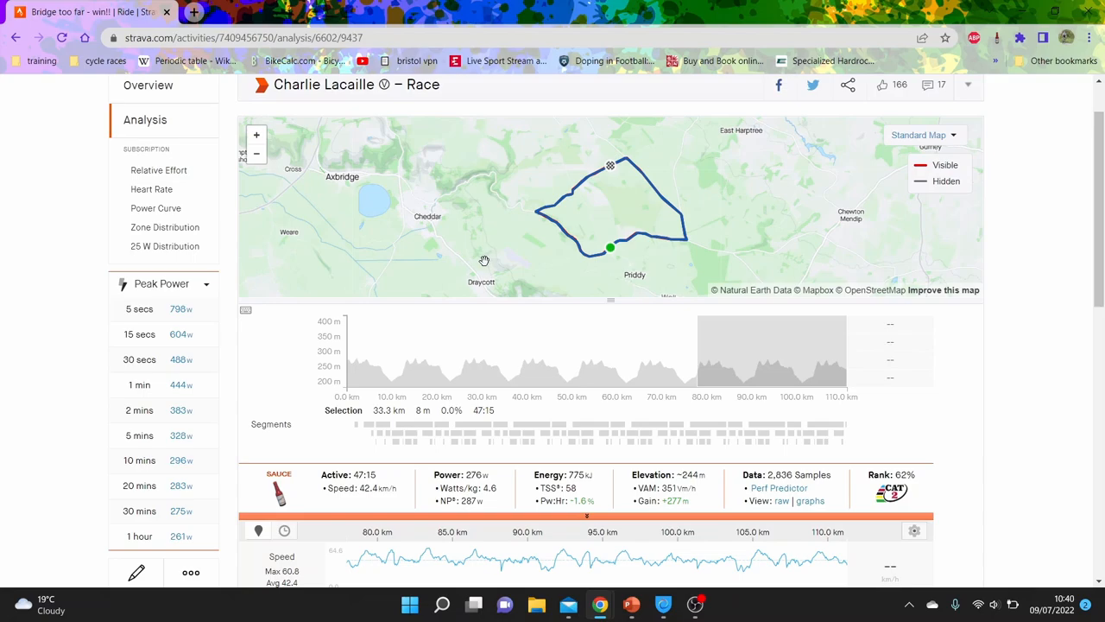
pyautogui.moveTo(567, 260)
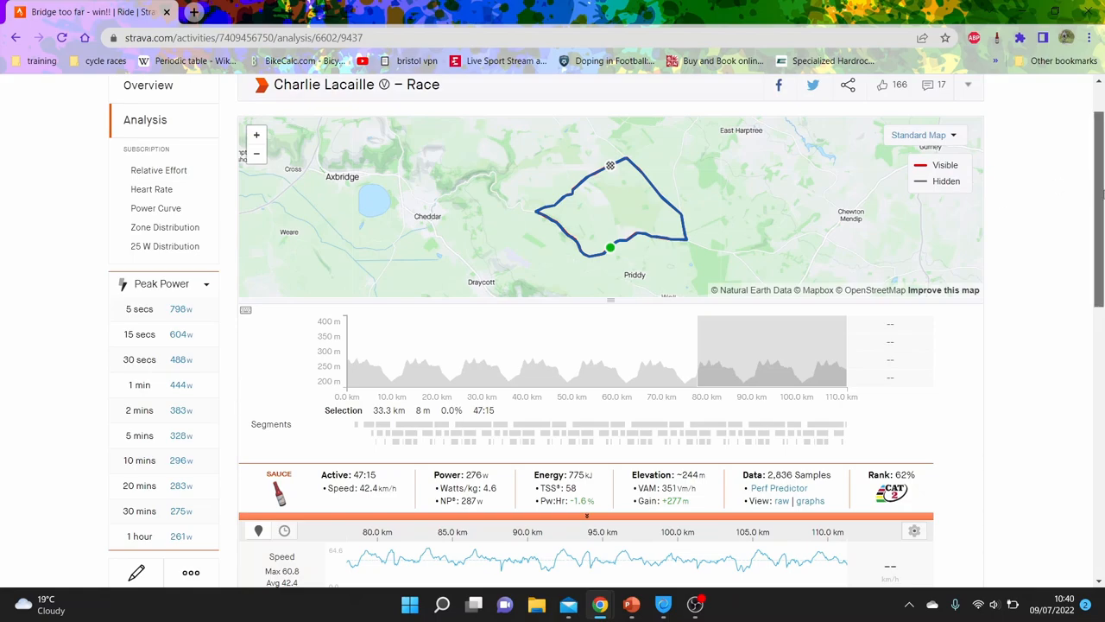
pyautogui.scroll(-3)
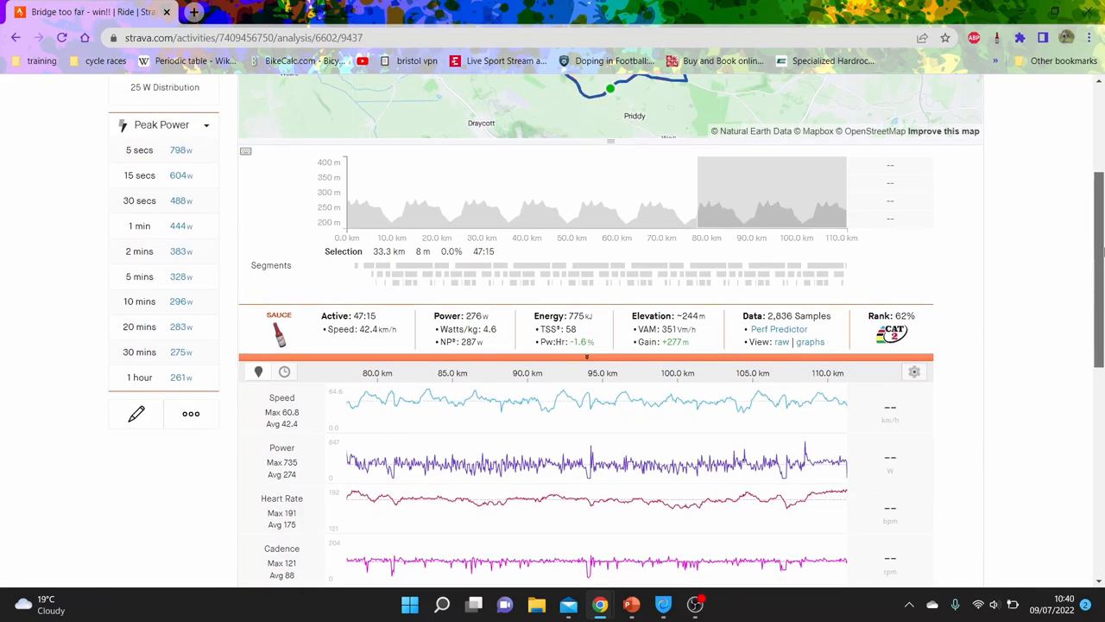
pyautogui.scroll(-3)
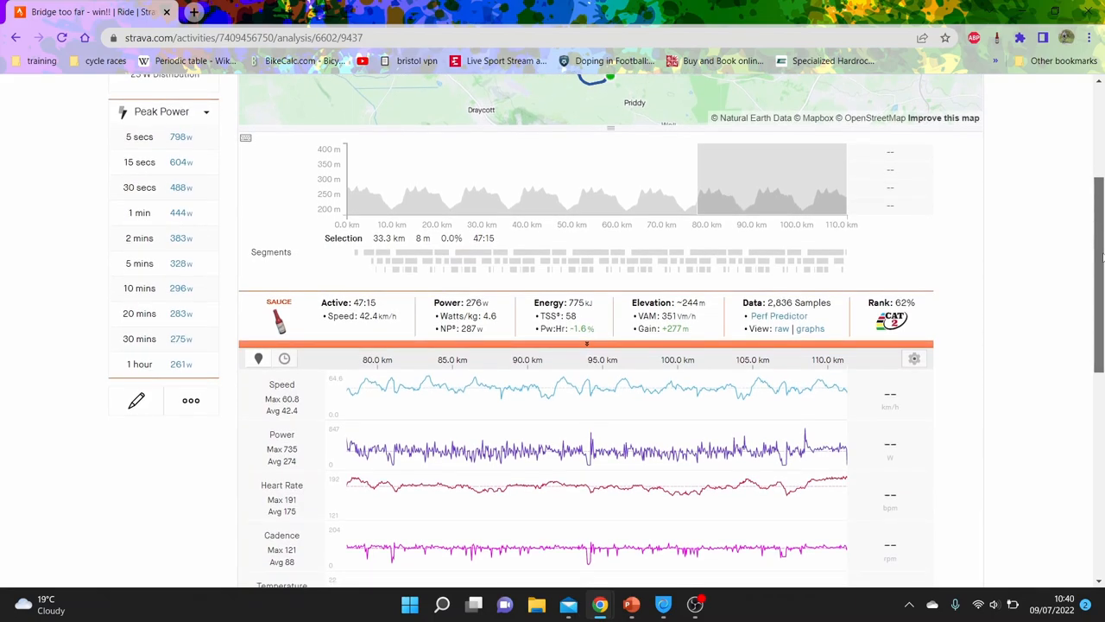
pyautogui.scroll(-3)
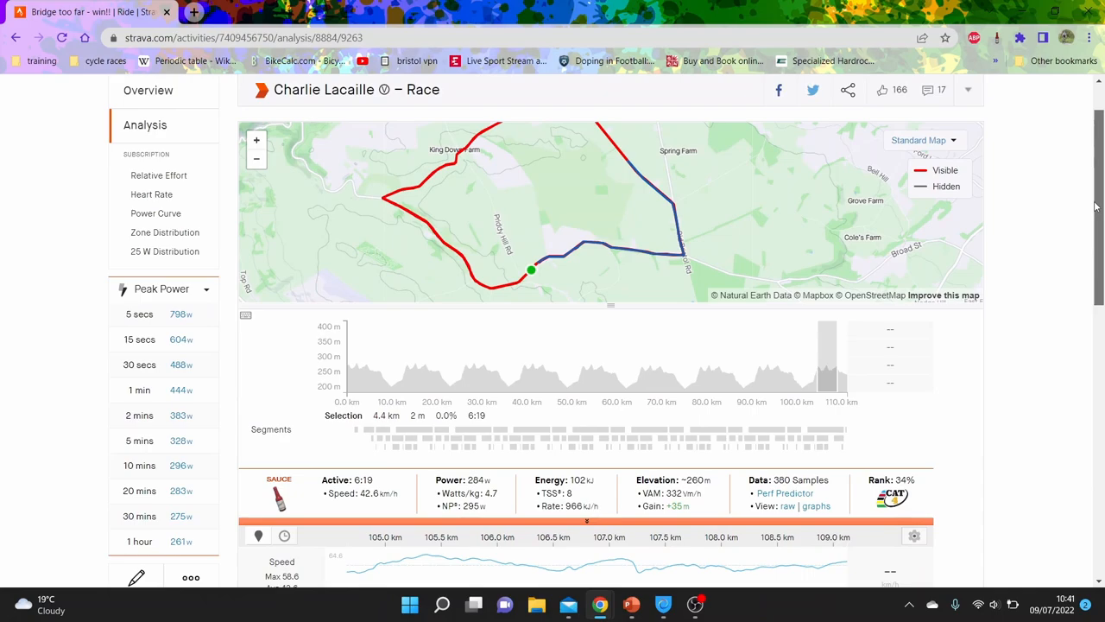
# - Select the final 2.6 km stretch, about 108.7–111.3 km, near the race end
pyautogui.scroll(-3)
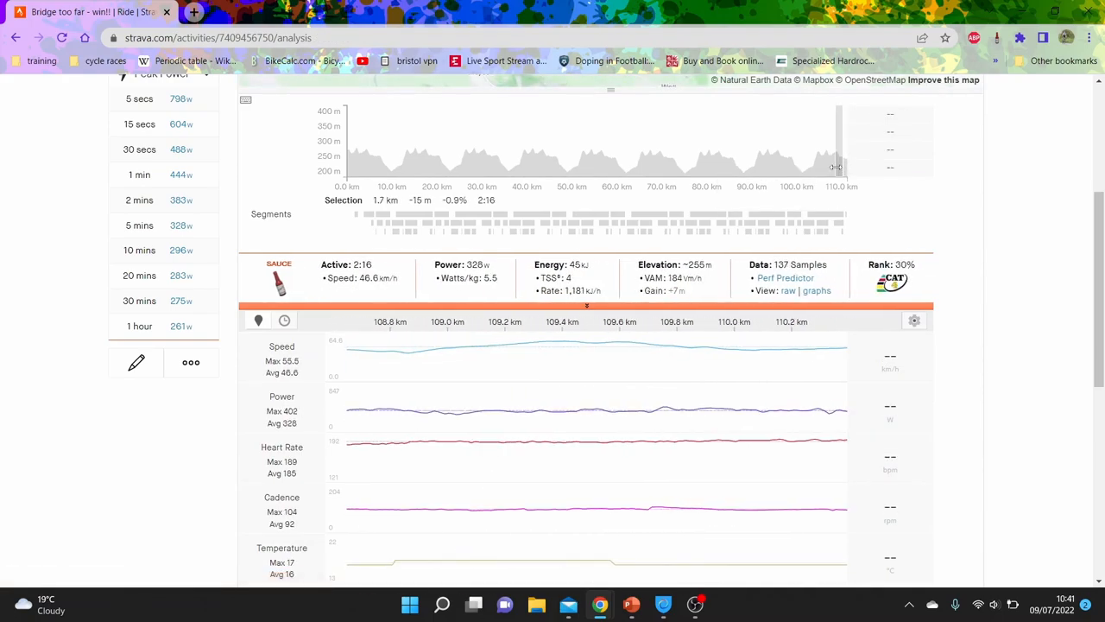
pyautogui.click(524, 423)
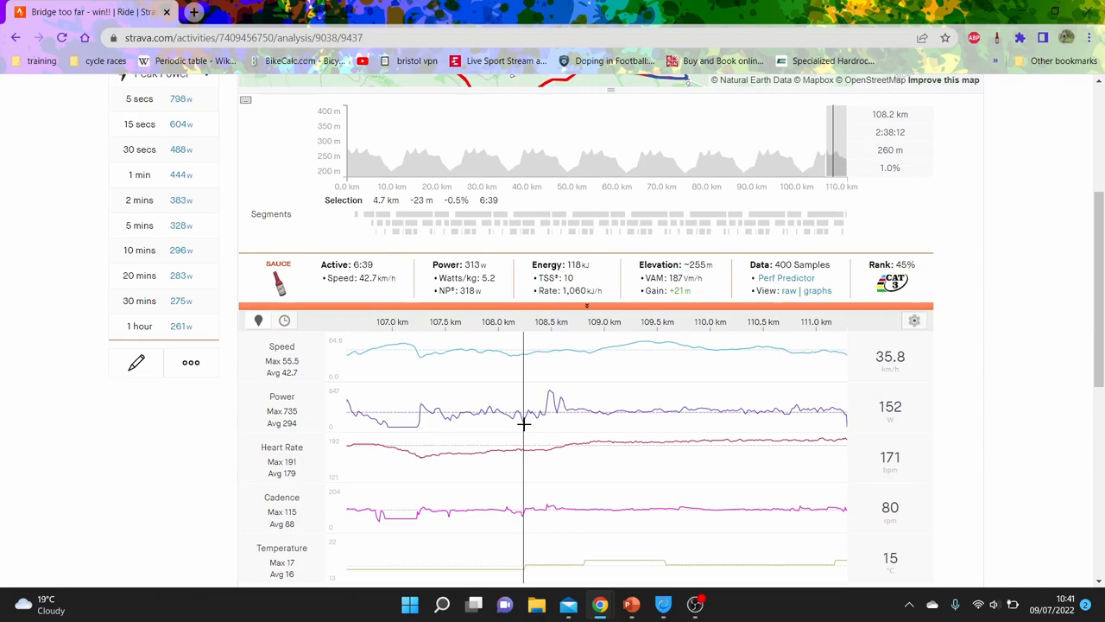
pyautogui.moveTo(559, 424)
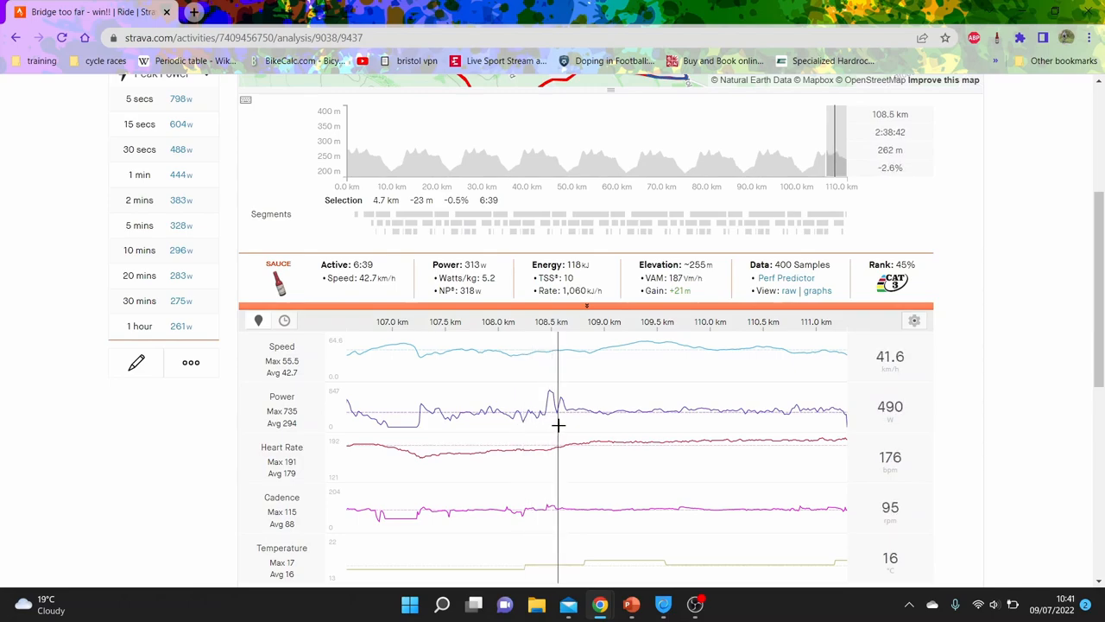
pyautogui.moveTo(557, 425)
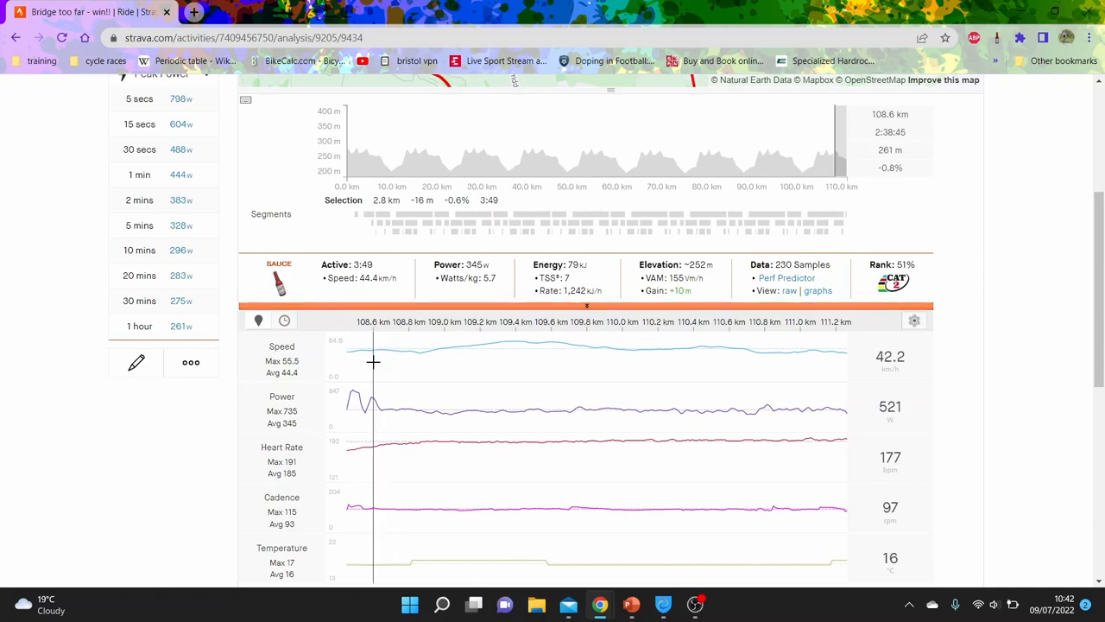
pyautogui.moveTo(378, 358)
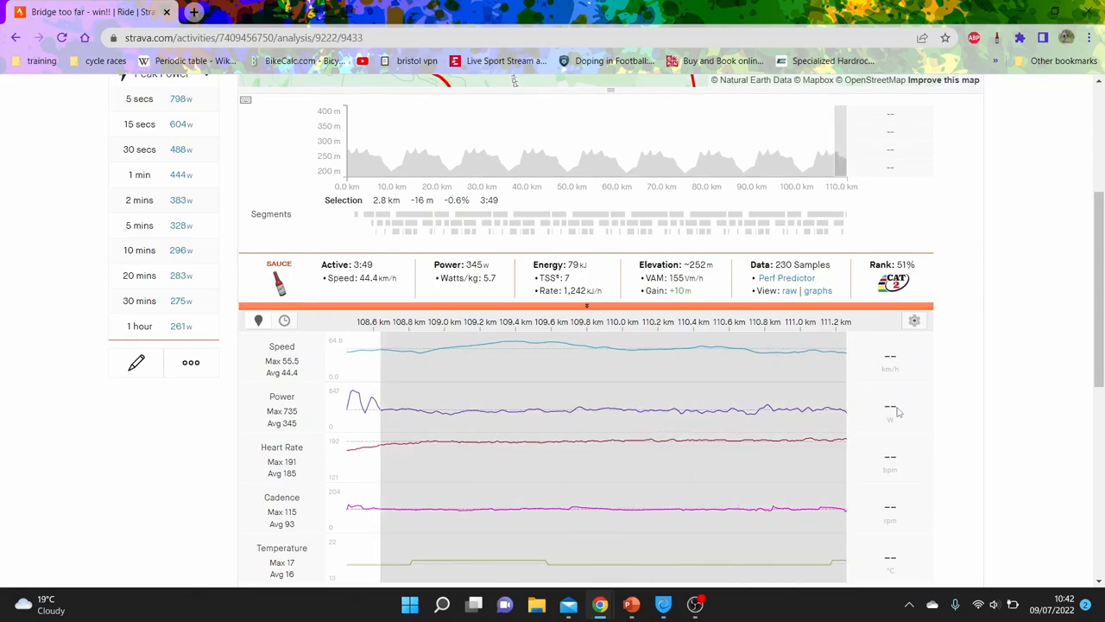
pyautogui.scroll(-3)
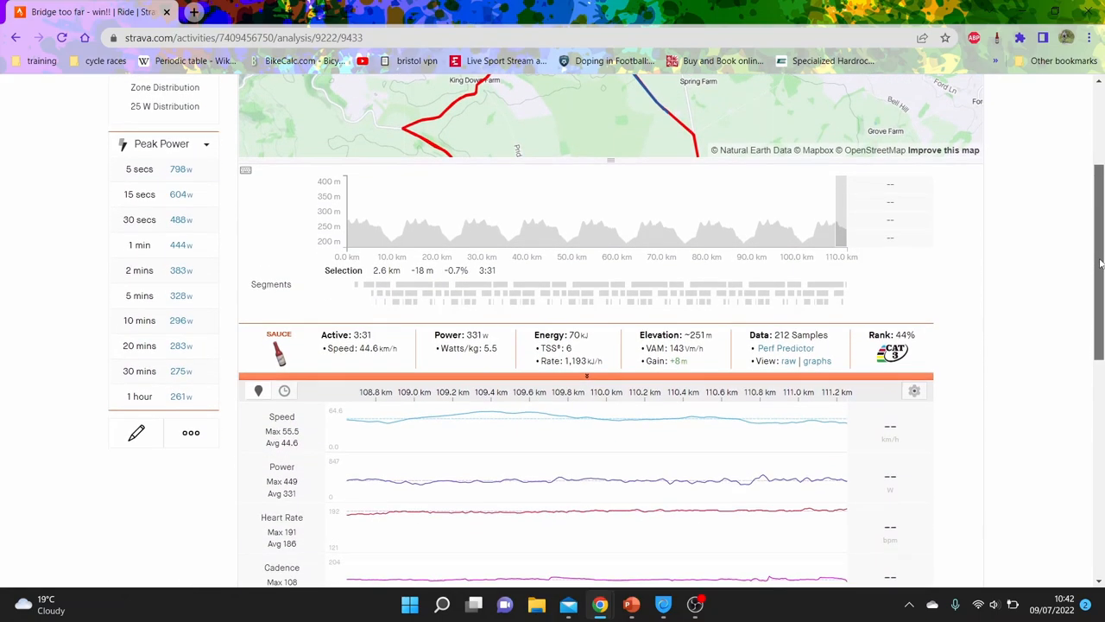
pyautogui.scroll(-3)
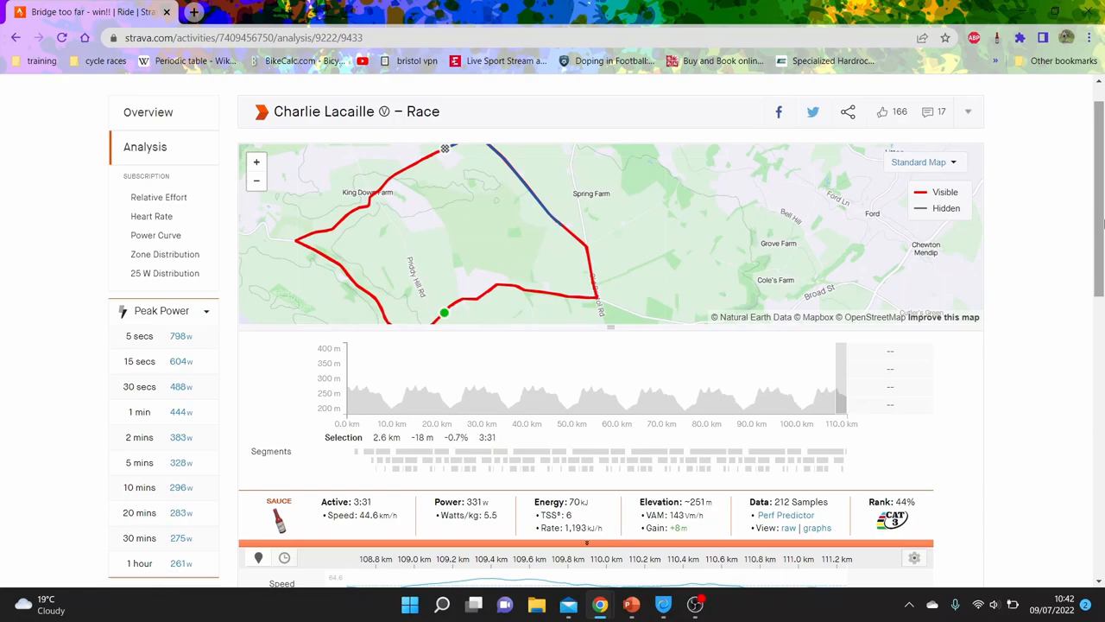
pyautogui.scroll(-3)
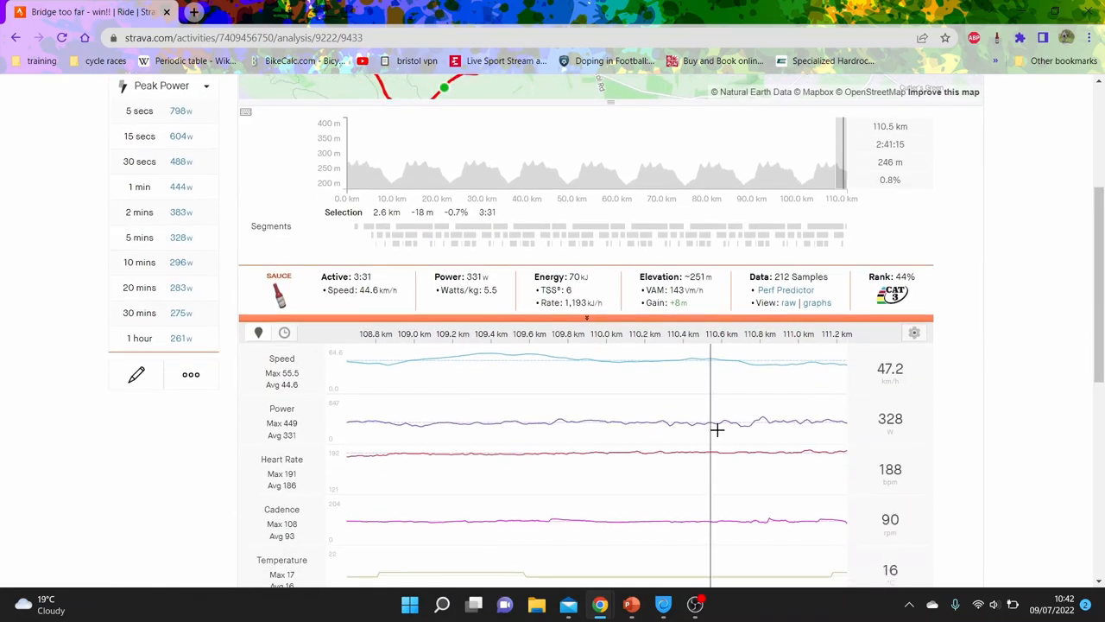
pyautogui.moveTo(853, 188)
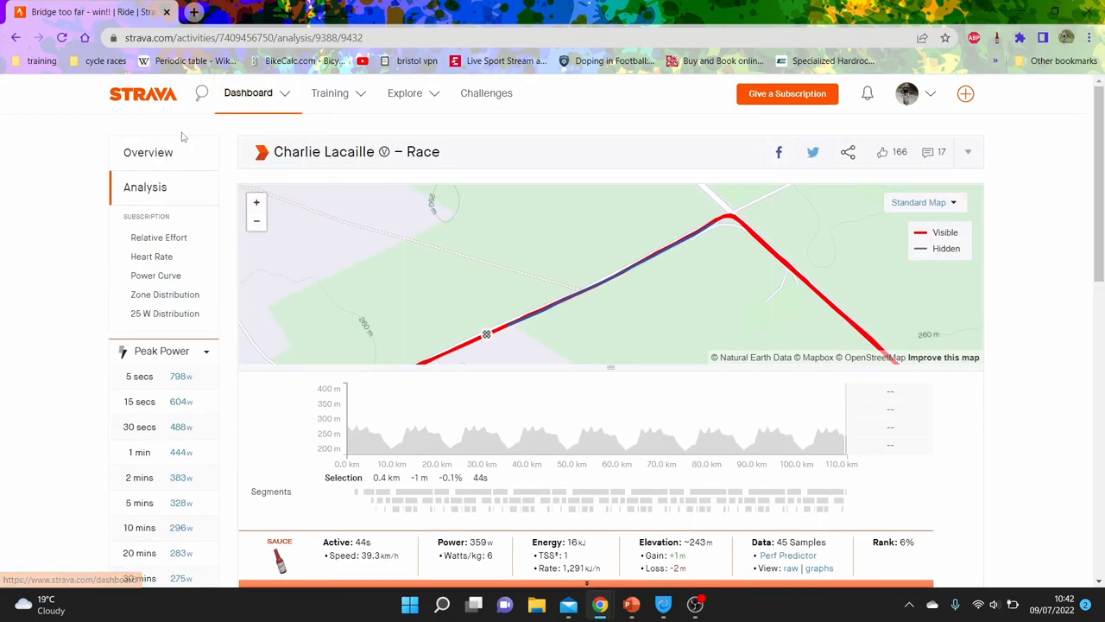
# - Open Overview, view the finish-line photo full size, close it, and scroll down
pyautogui.click(148, 152)
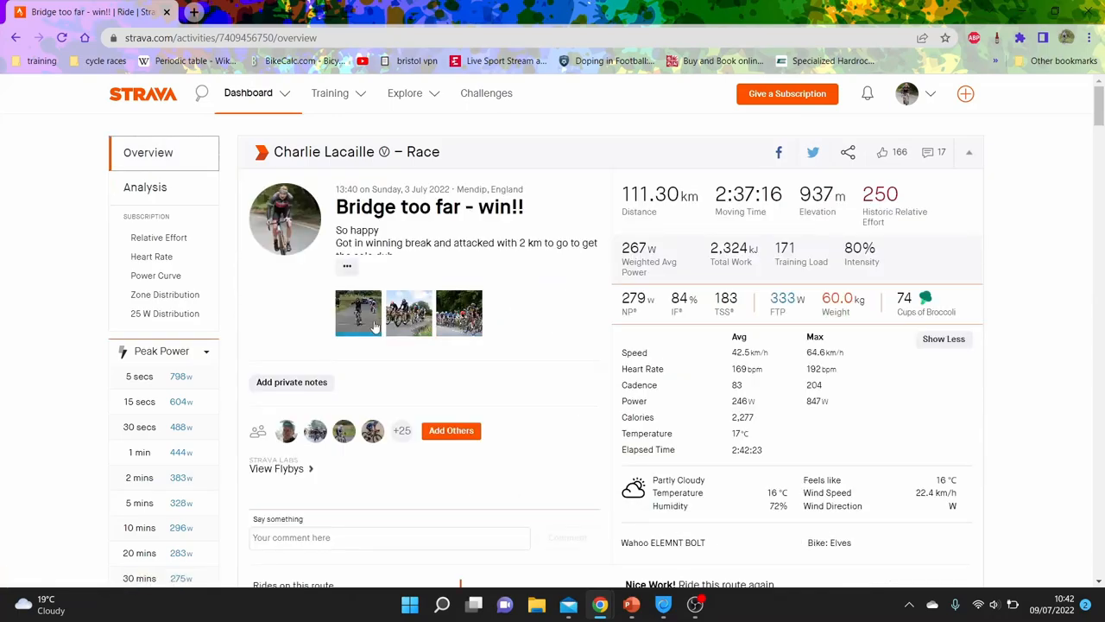
pyautogui.click(358, 313)
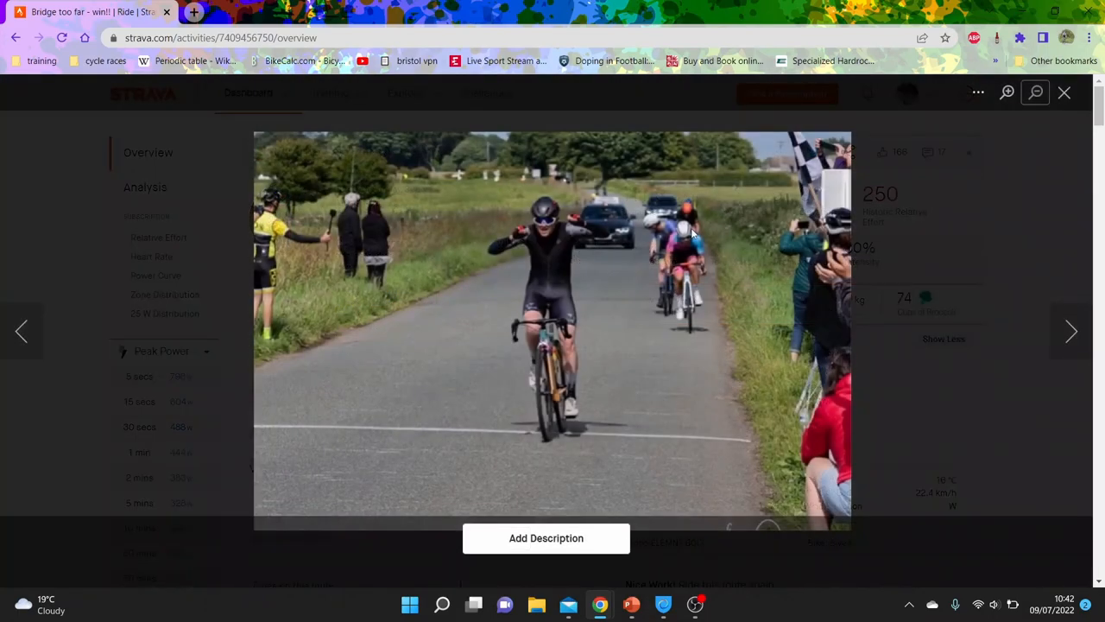
pyautogui.moveTo(1063, 93)
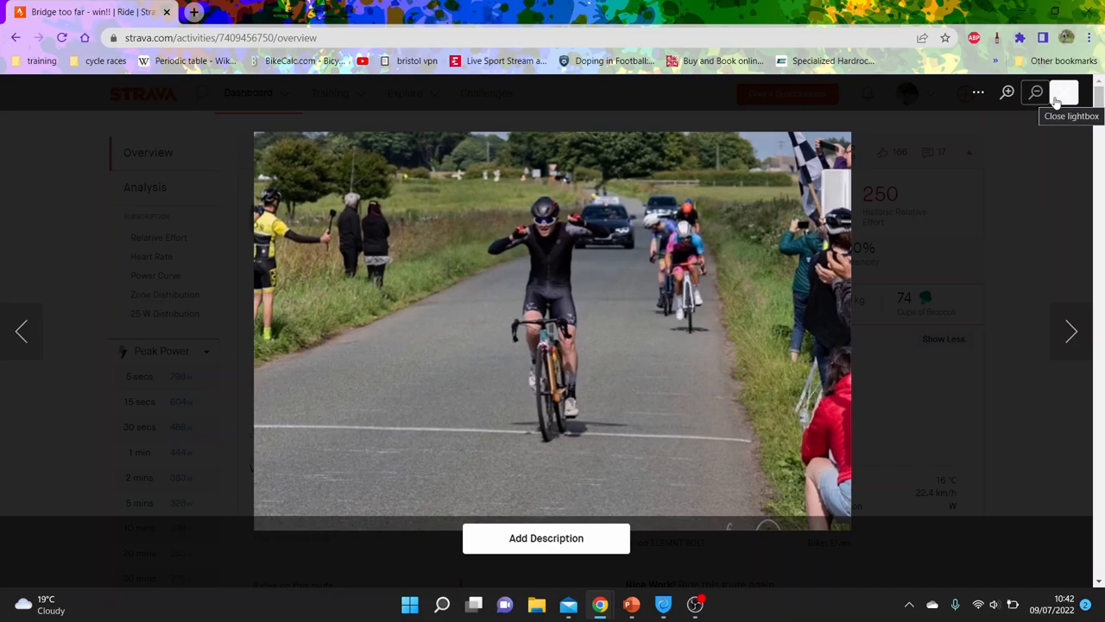
pyautogui.click(1063, 93)
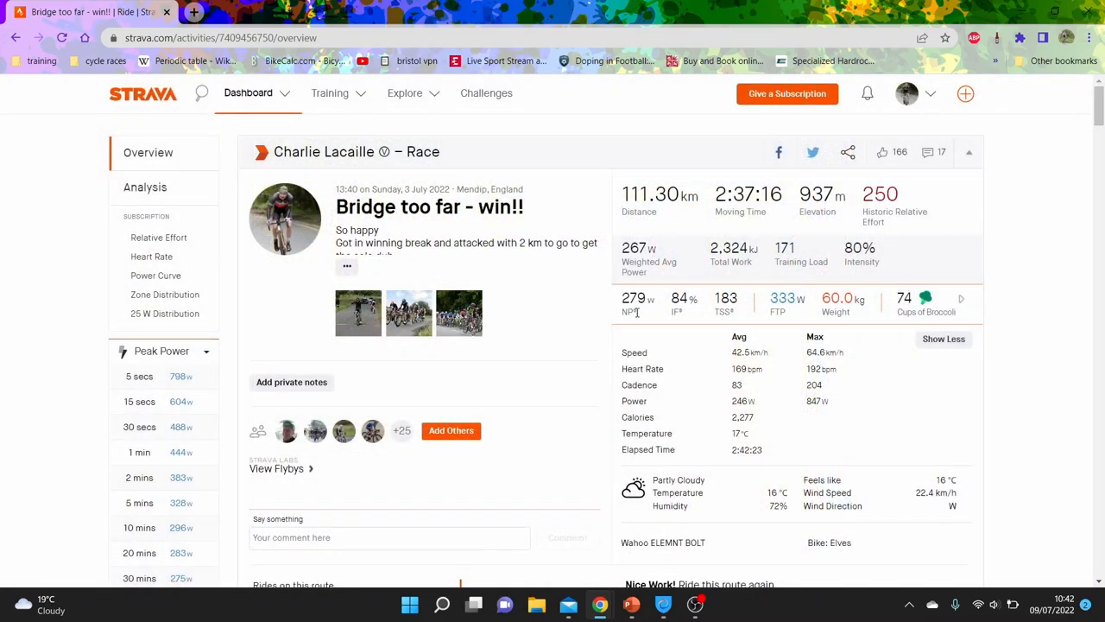
pyautogui.scroll(-3)
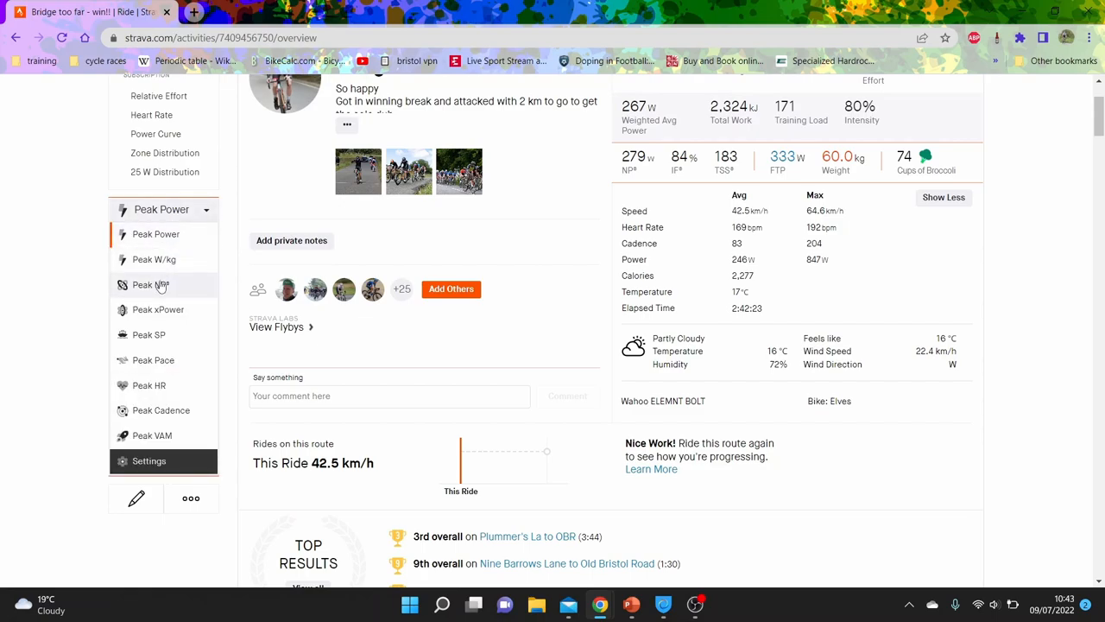
# - Choose Peak NP to list normalised power peaks from 346 W to 285 W
pyautogui.click(151, 285)
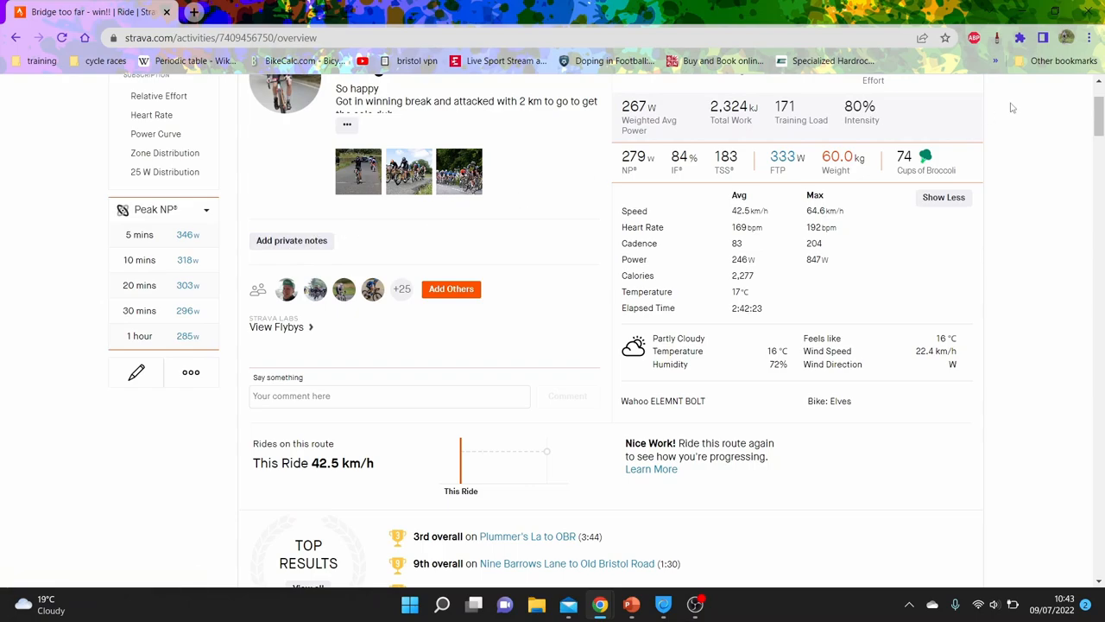
pyautogui.scroll(3)
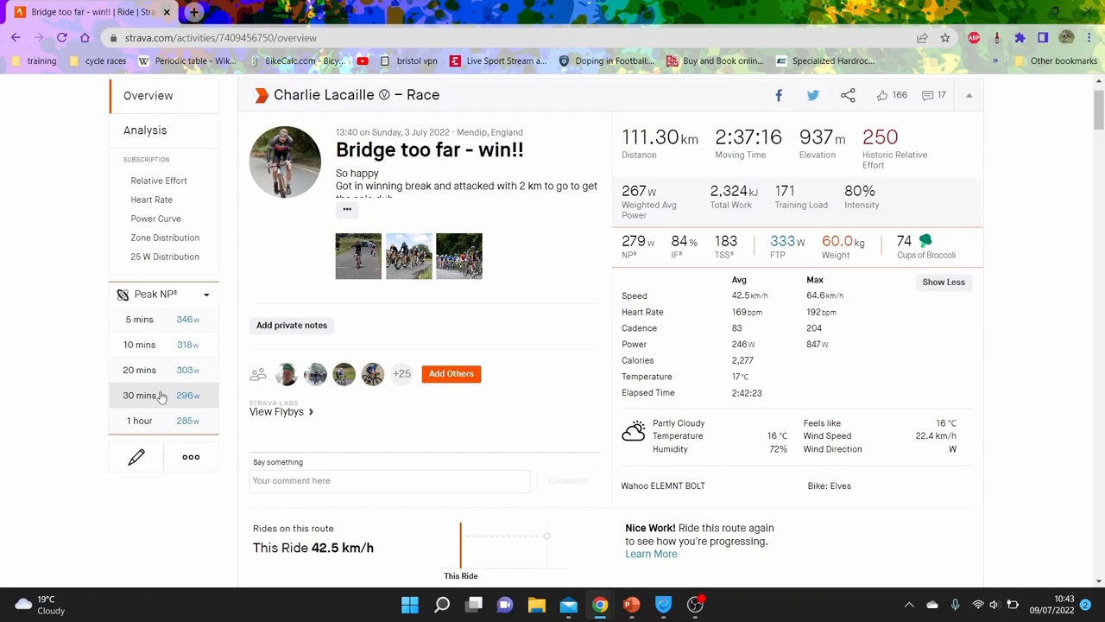
pyautogui.moveTo(531, 229)
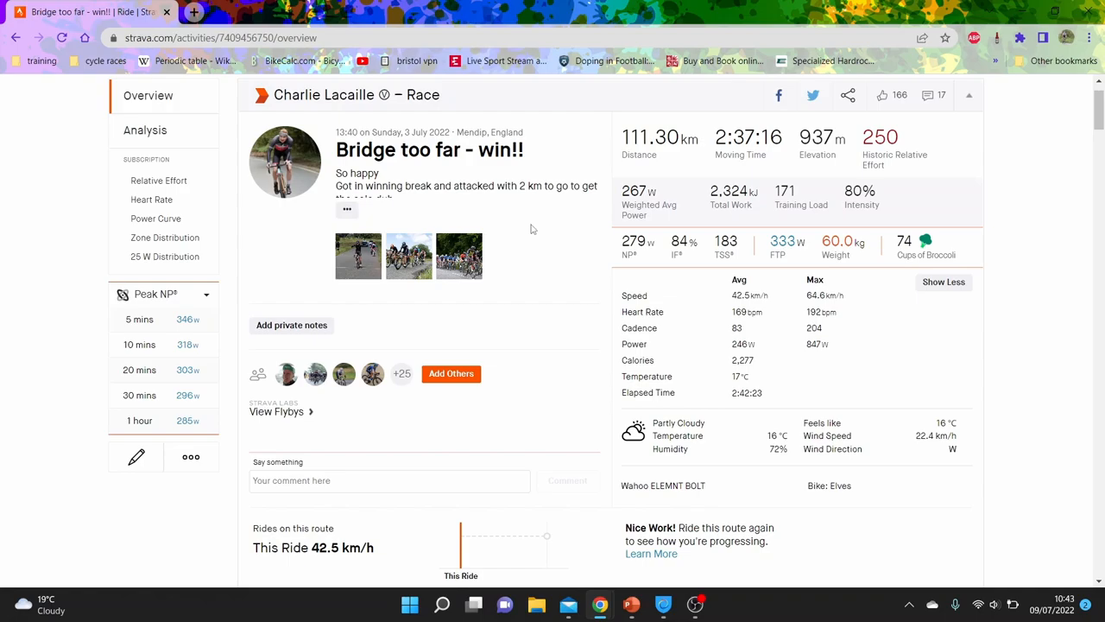
pyautogui.moveTo(772, 118)
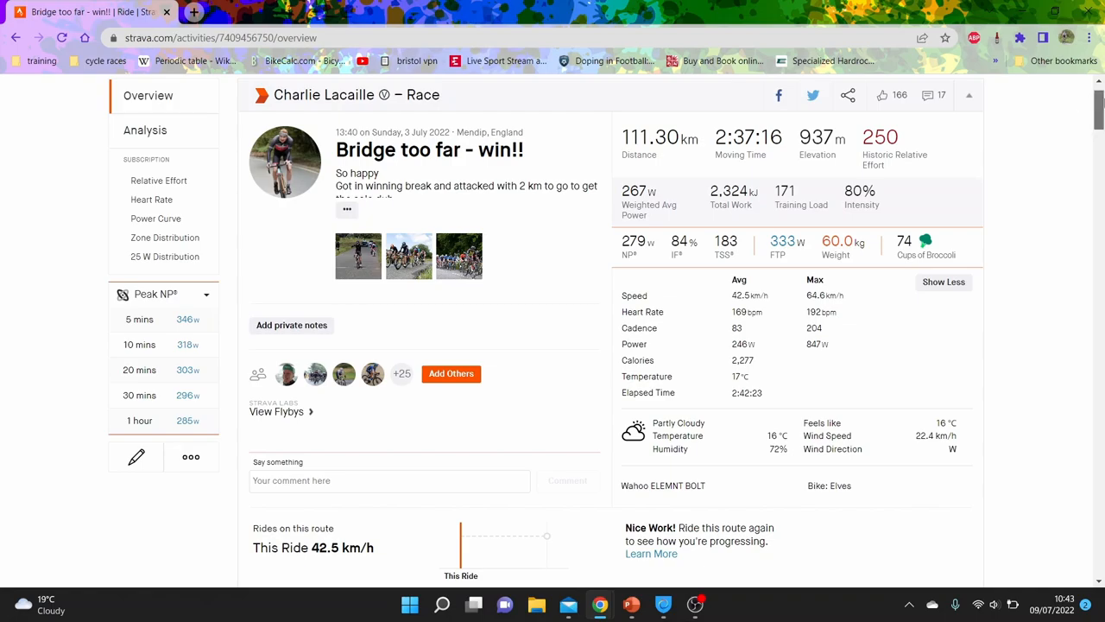
pyautogui.scroll(-3)
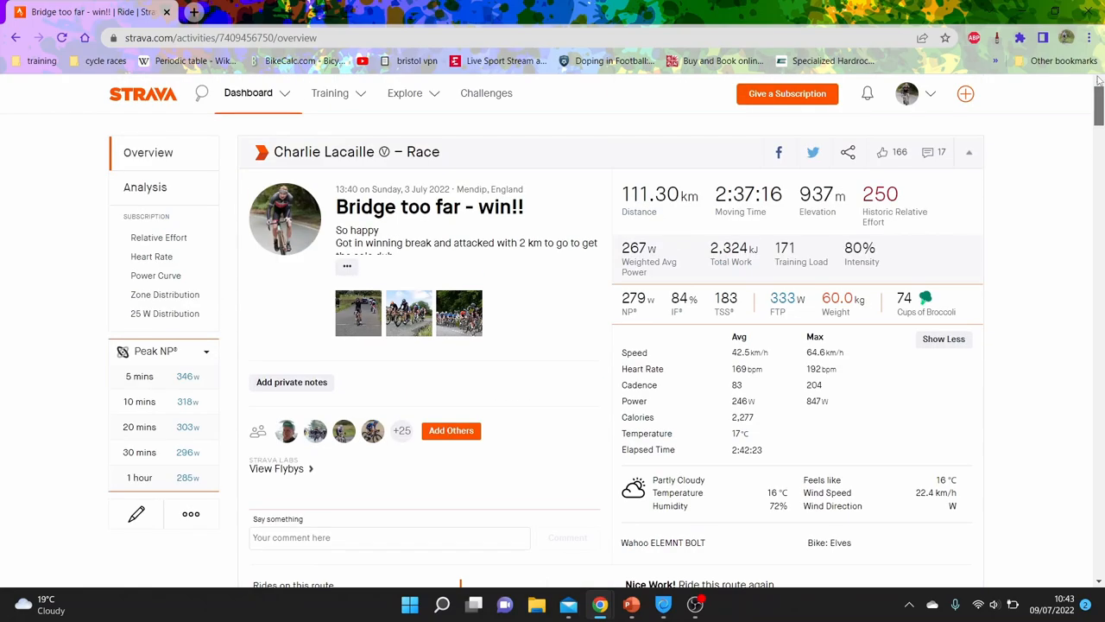
pyautogui.moveTo(367, 260)
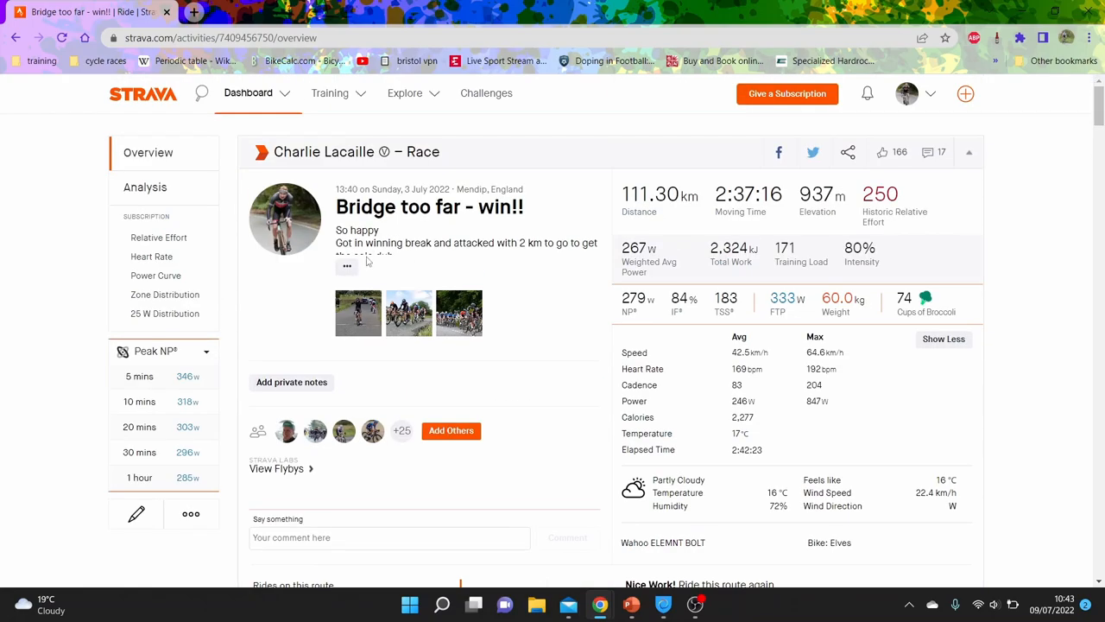